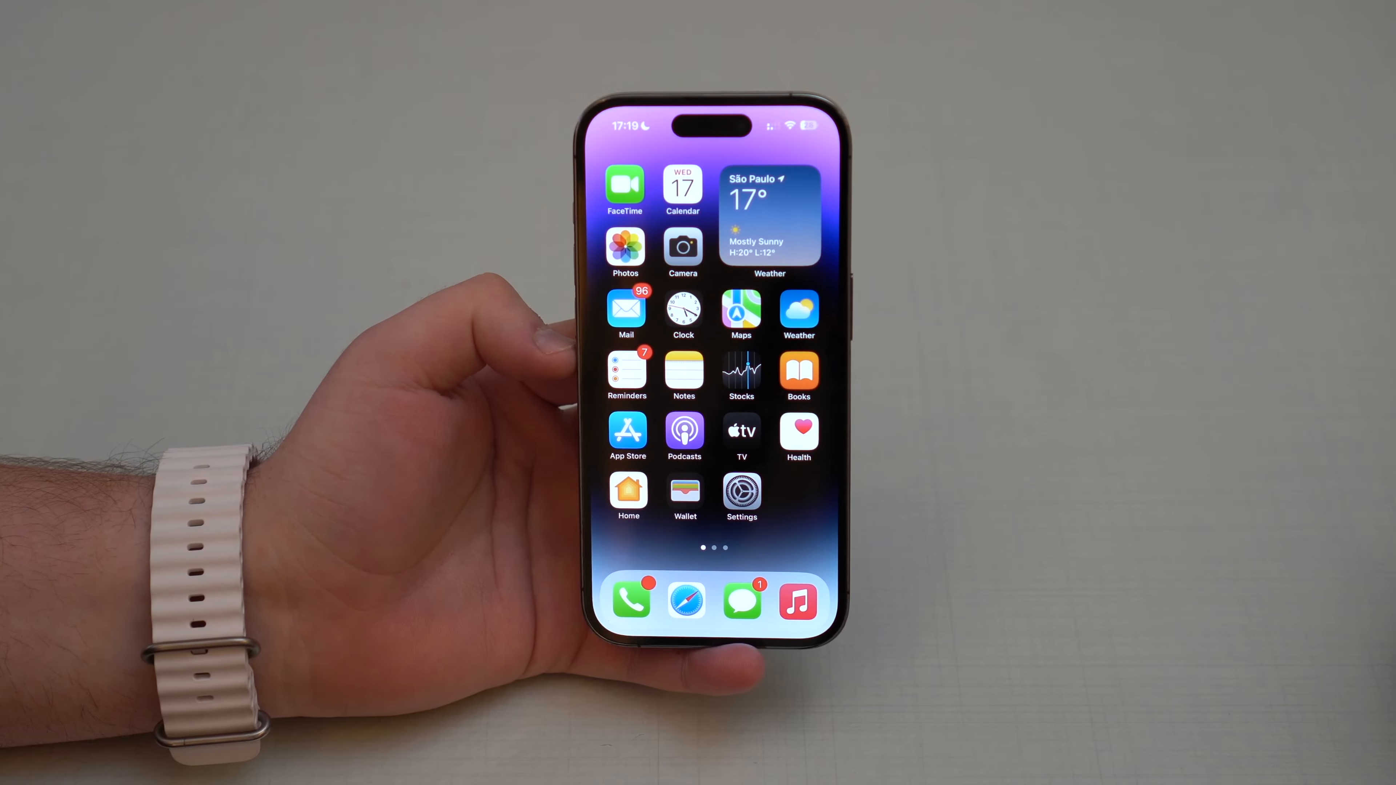
Launch GarageBand and start a new song, swiping across the instruments to the Audio Recorder.
click(741, 494)
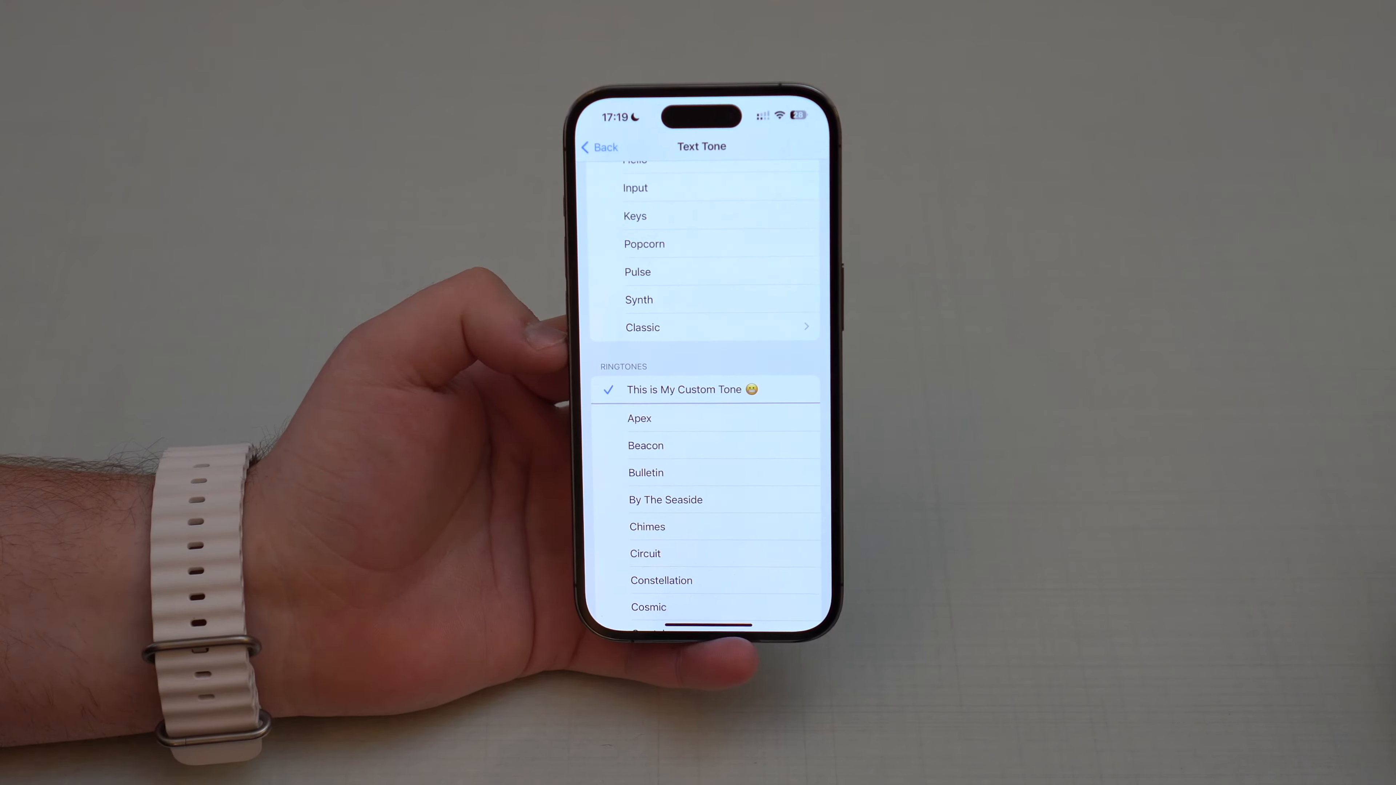
click(599, 146)
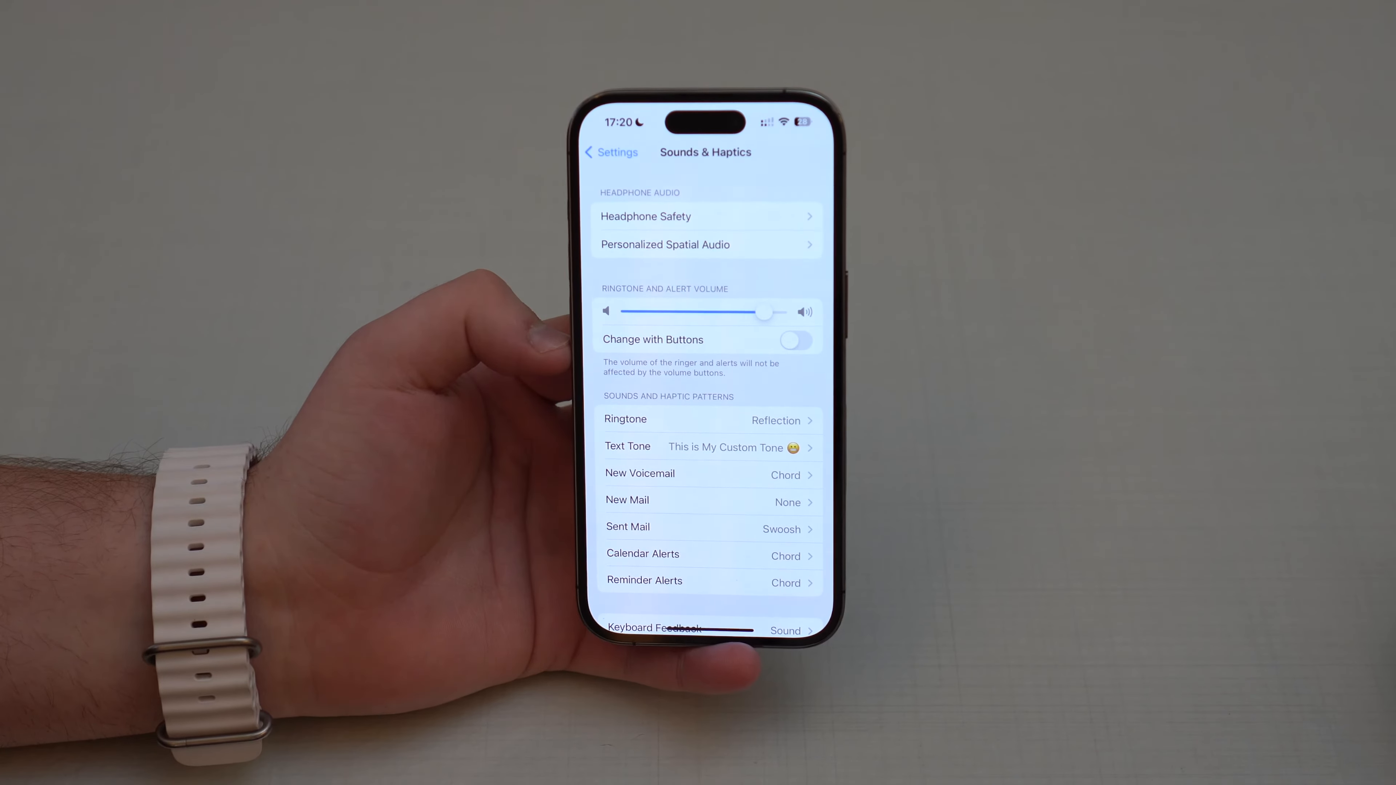
click(610, 152)
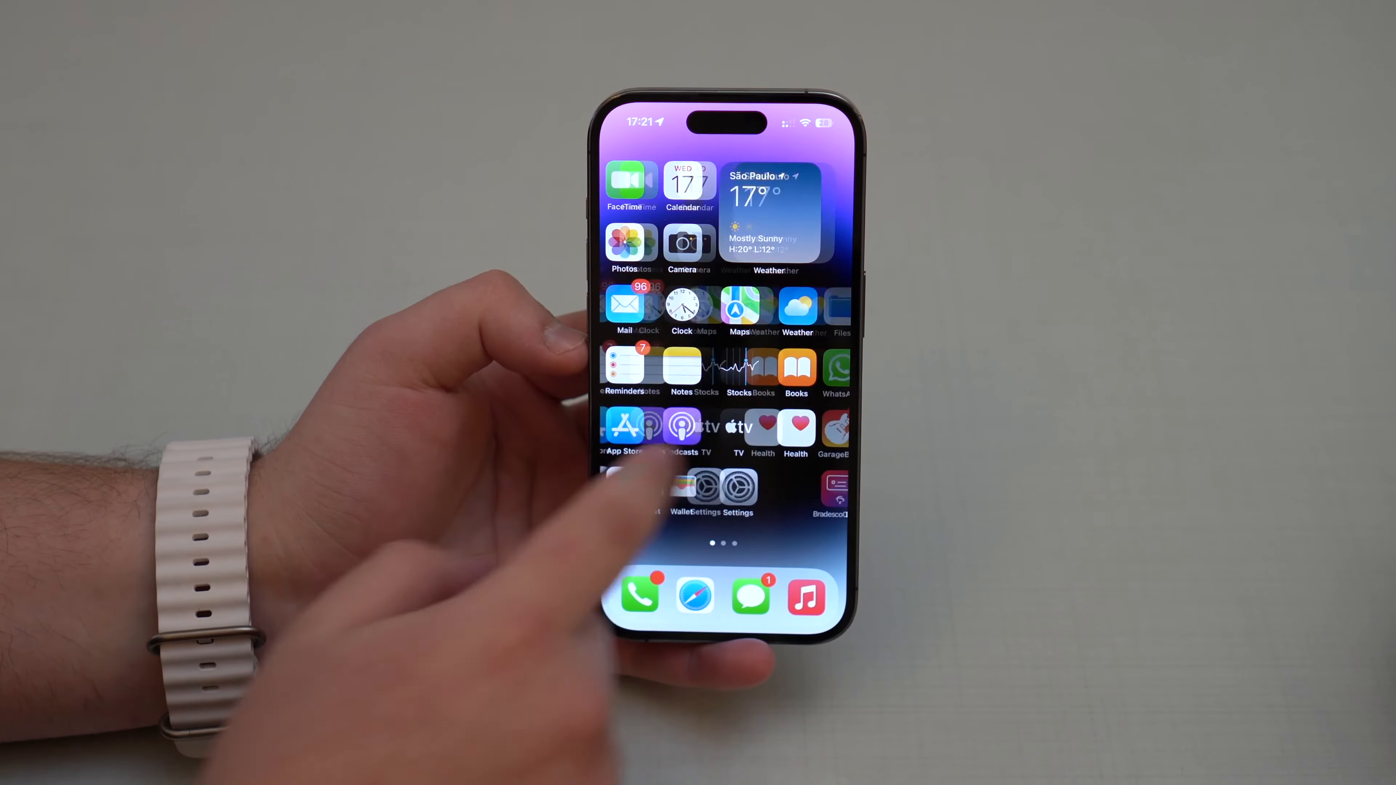
scroll(left, 3)
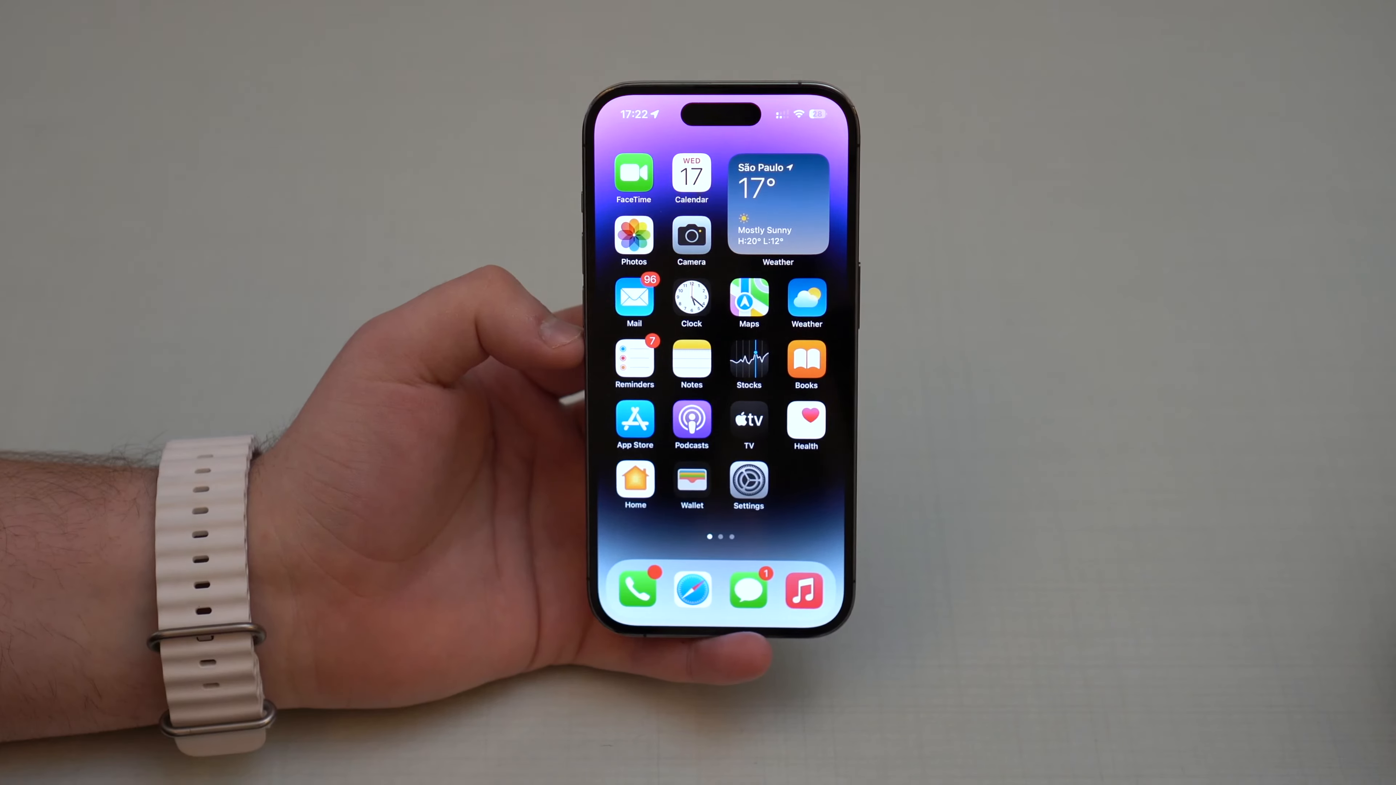
scroll(left, 3)
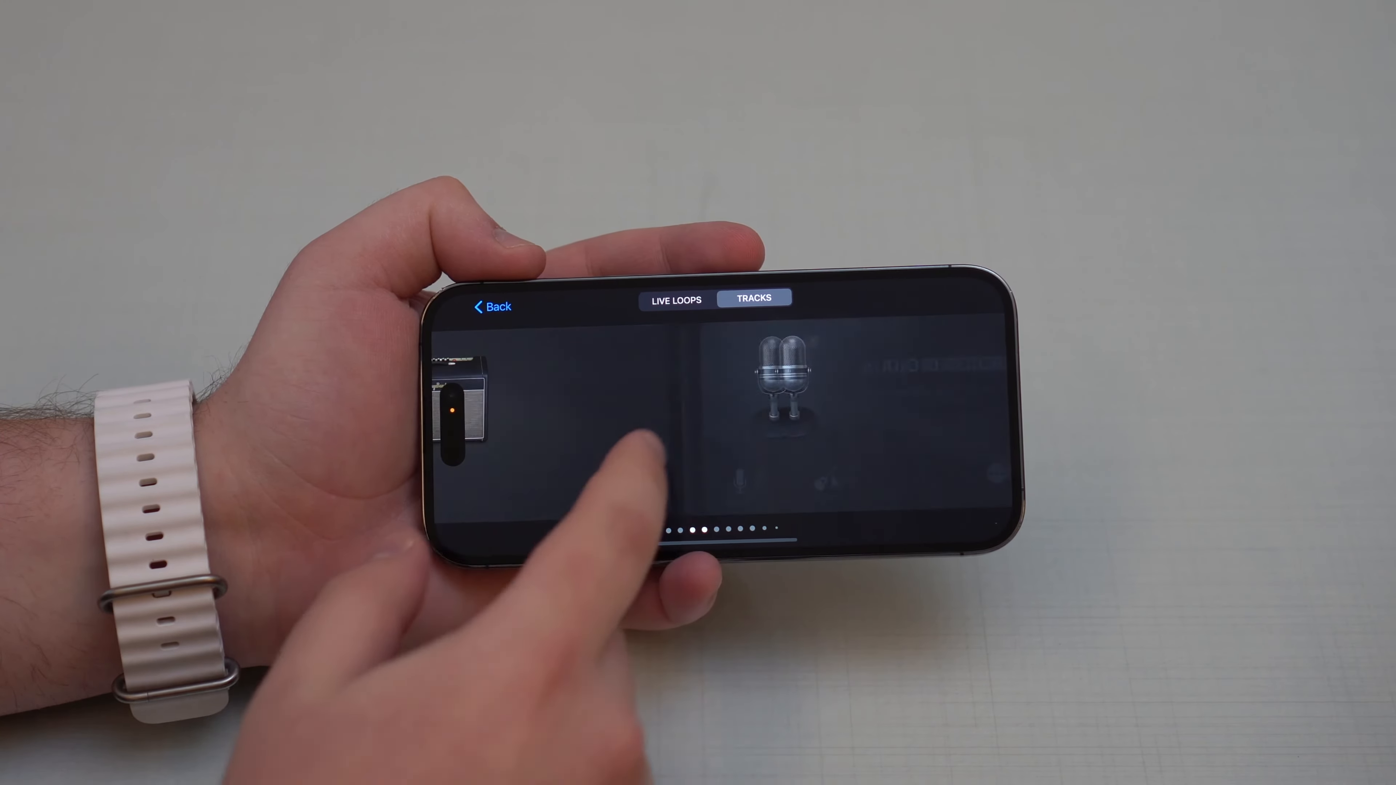
scroll(left, 3)
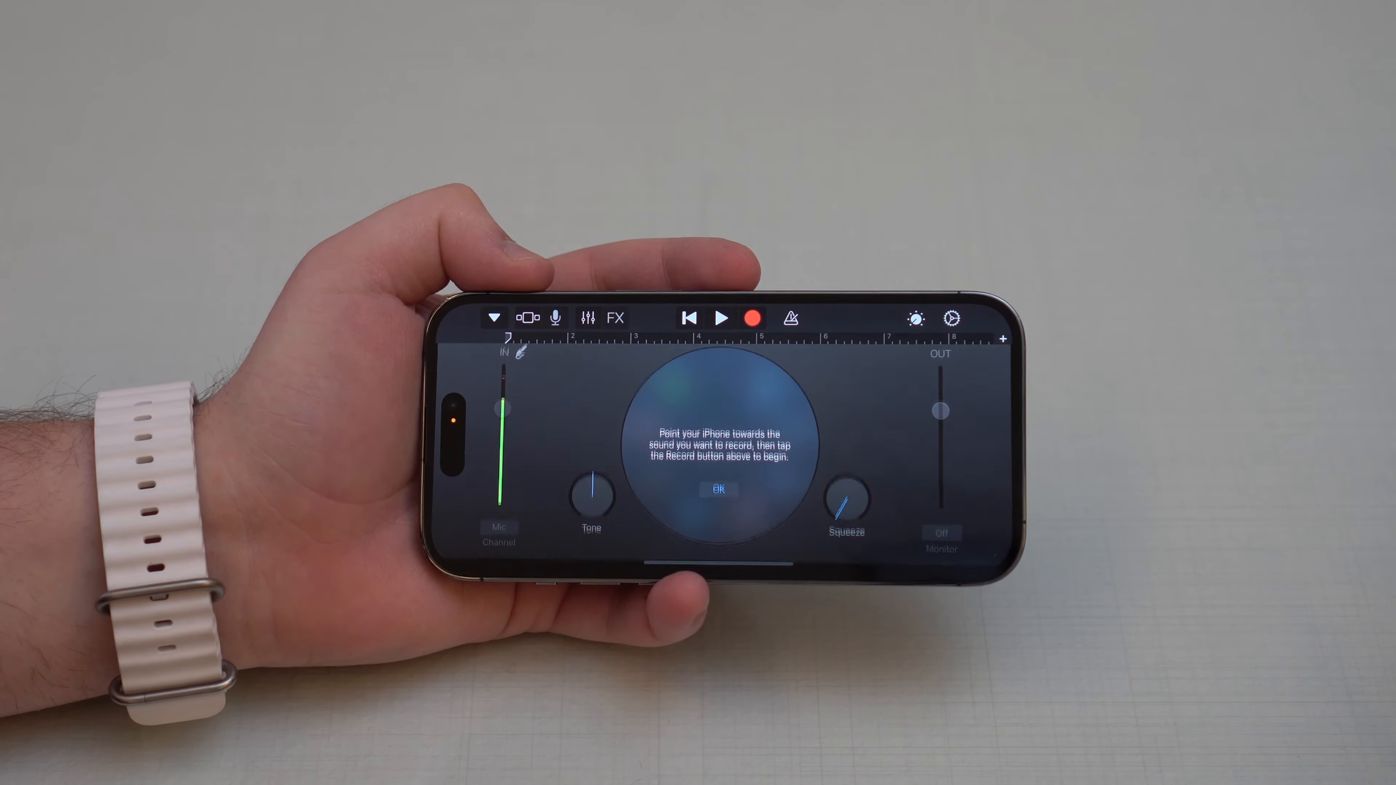
Dismiss the recording tip and bring up the loop browser for importing audio.
click(718, 489)
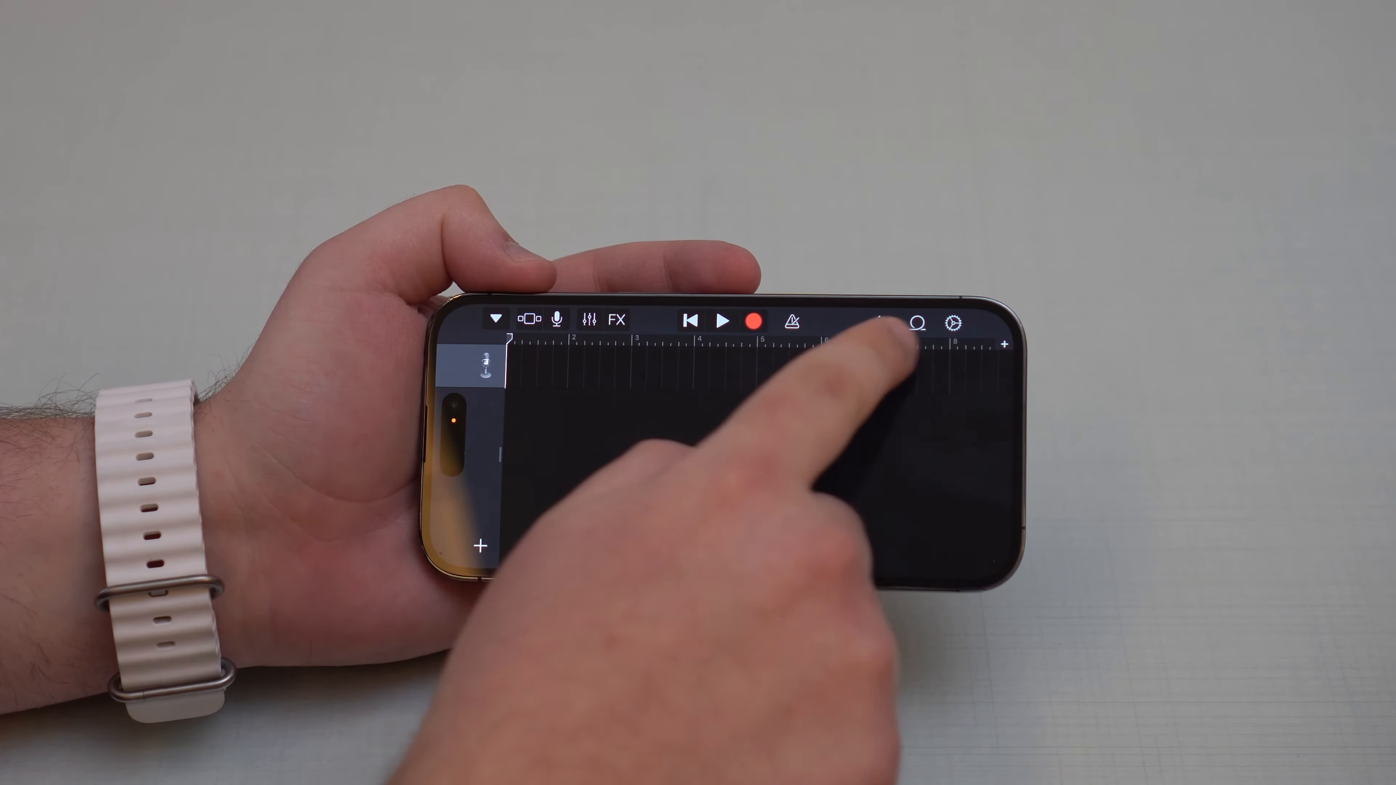
click(917, 322)
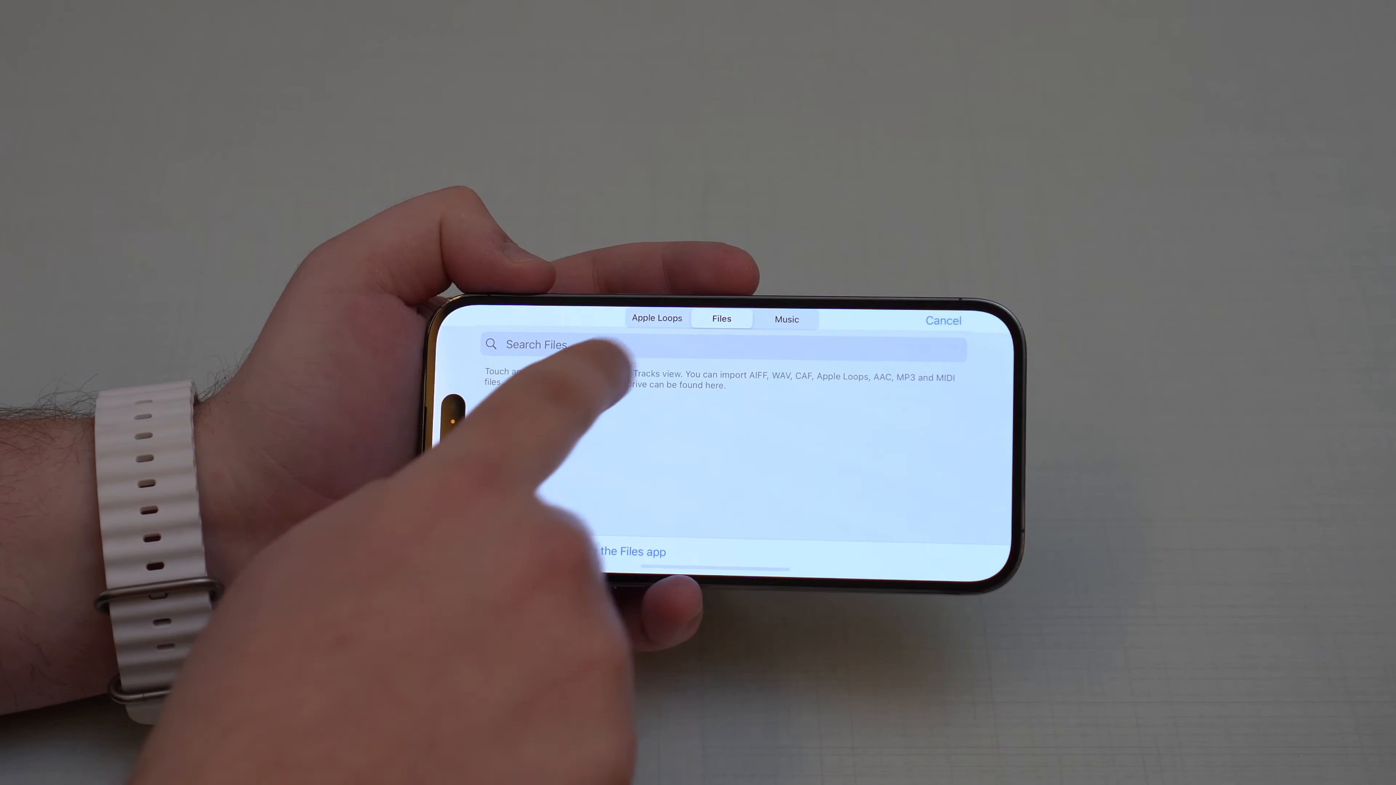
Glance at Apple Loops, then return to the Files source to browse importable audio.
click(657, 319)
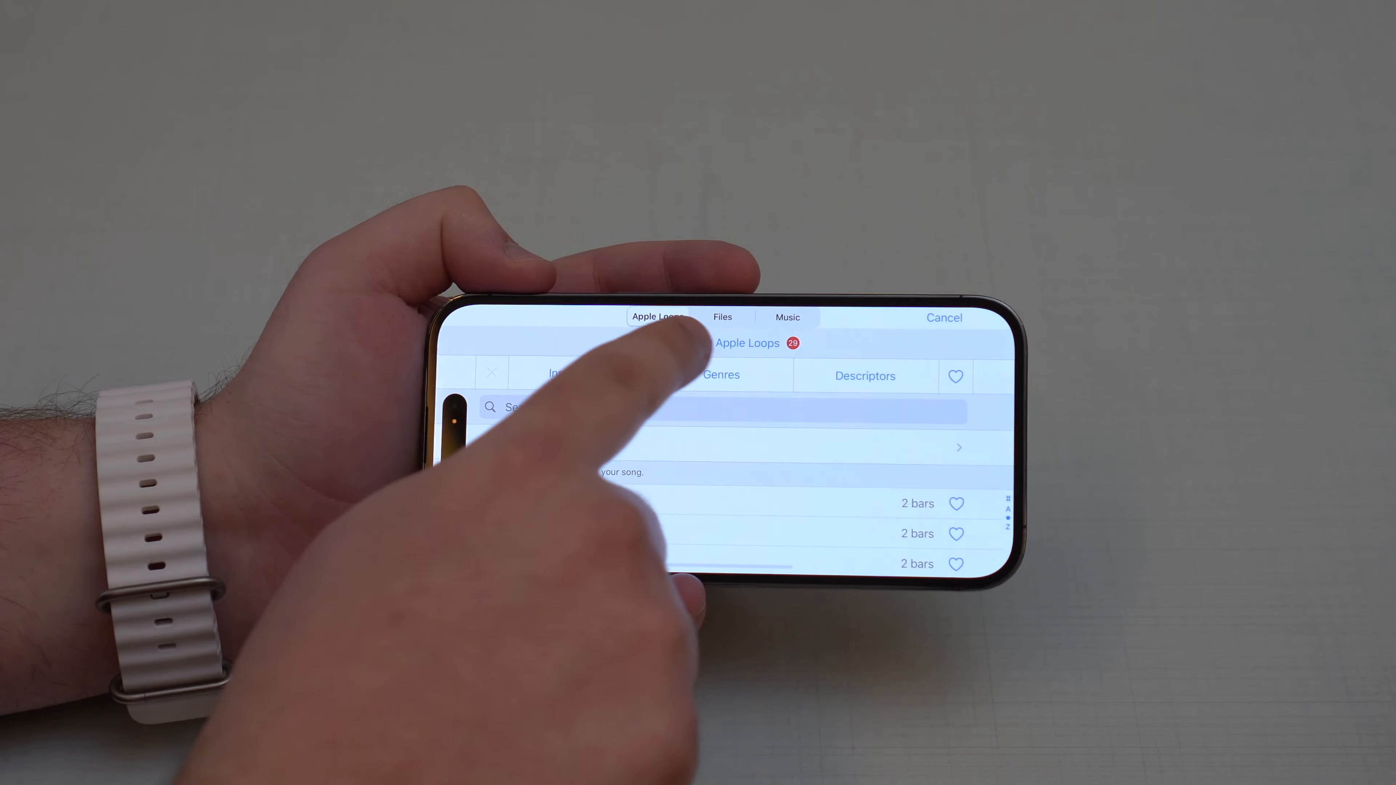
click(722, 318)
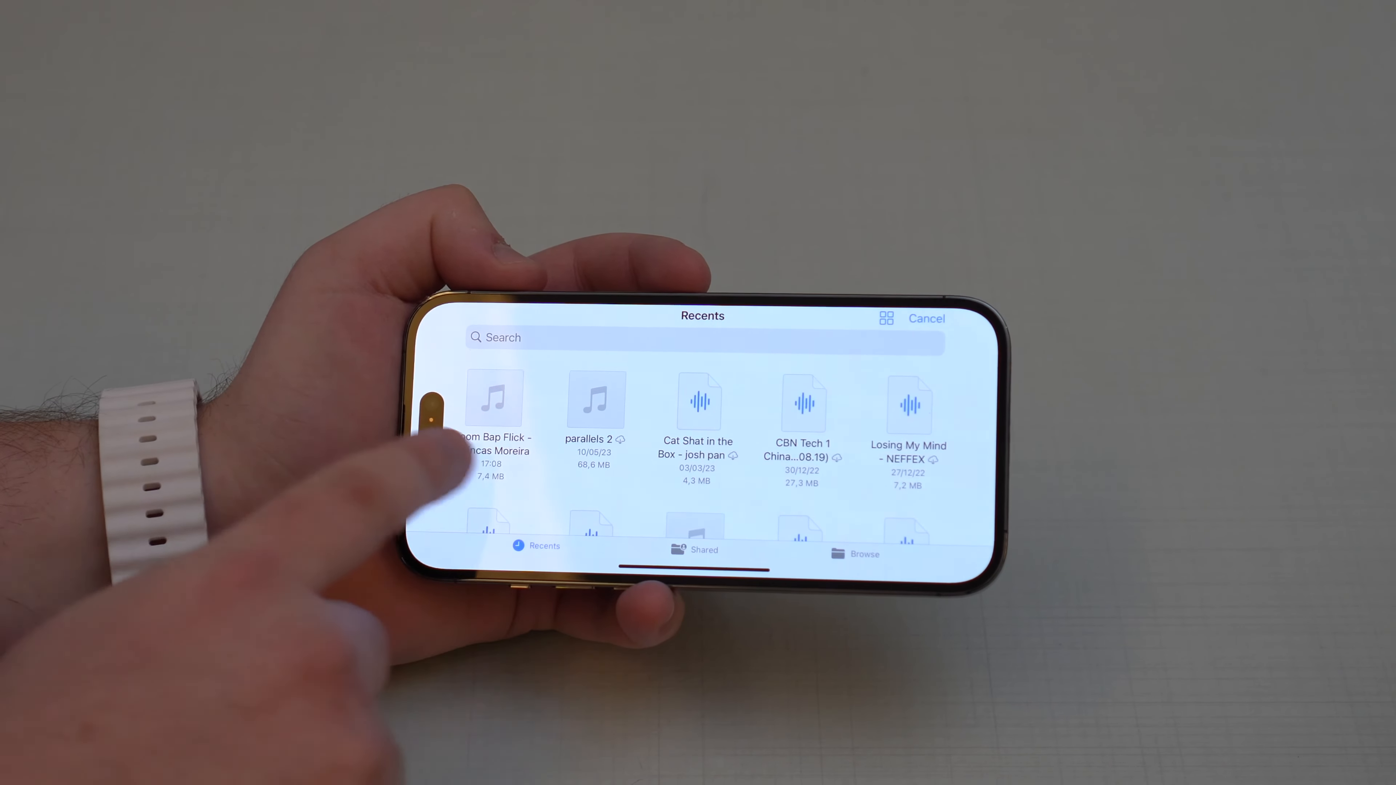
Choose the Boom Bap Flick file, the first recent music file, to import into the song.
click(703, 317)
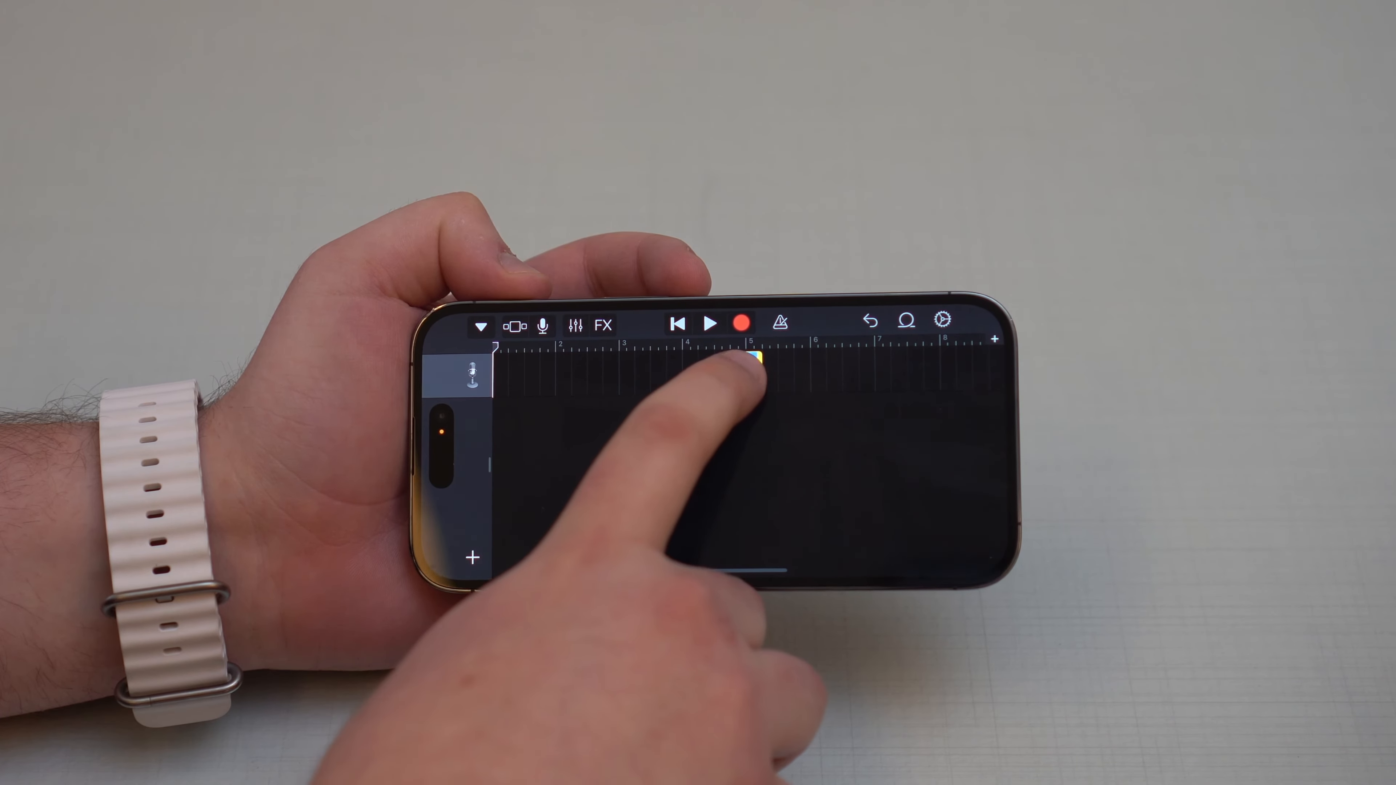
Drop the imported clip at bar 1 of the recorder track and bring up Song Sections.
drag(749, 360, 575, 365)
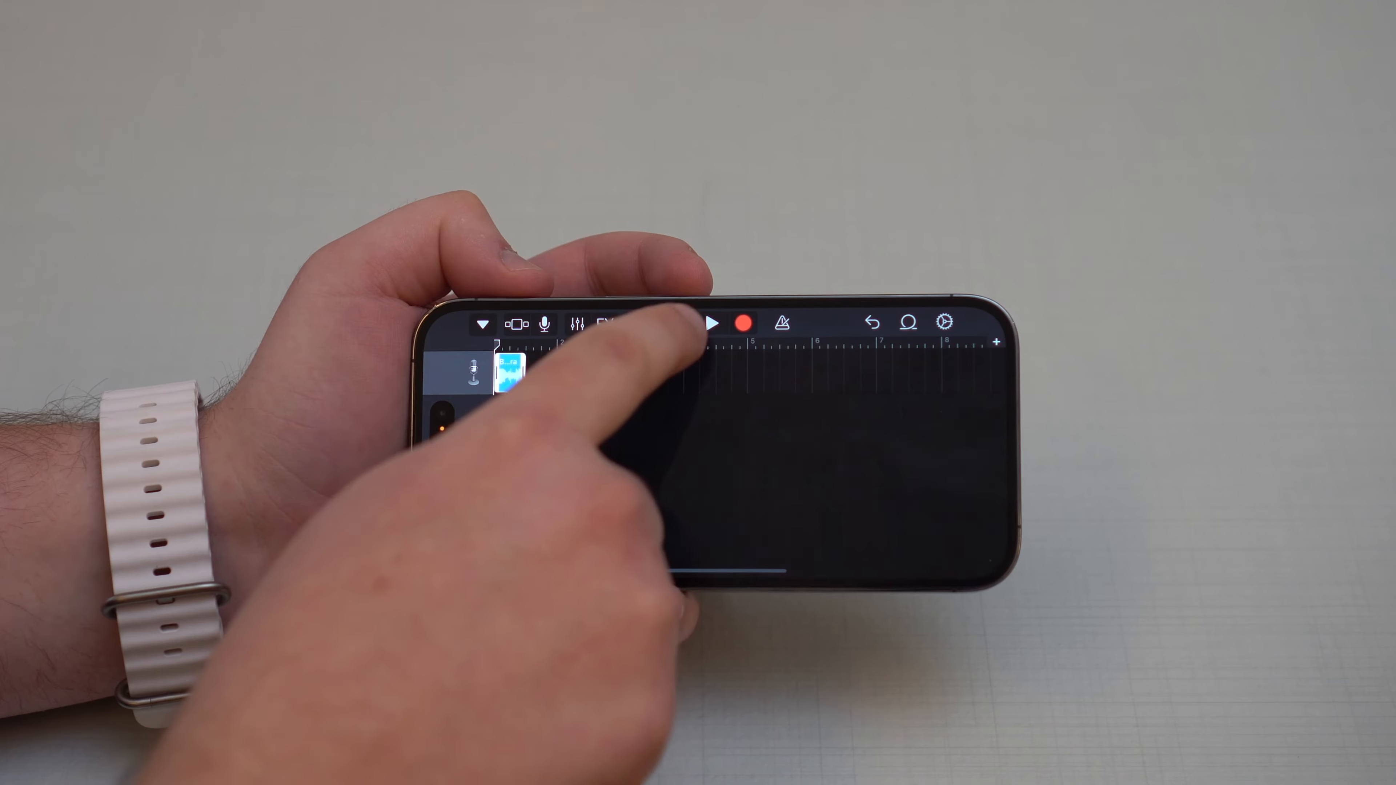
click(711, 322)
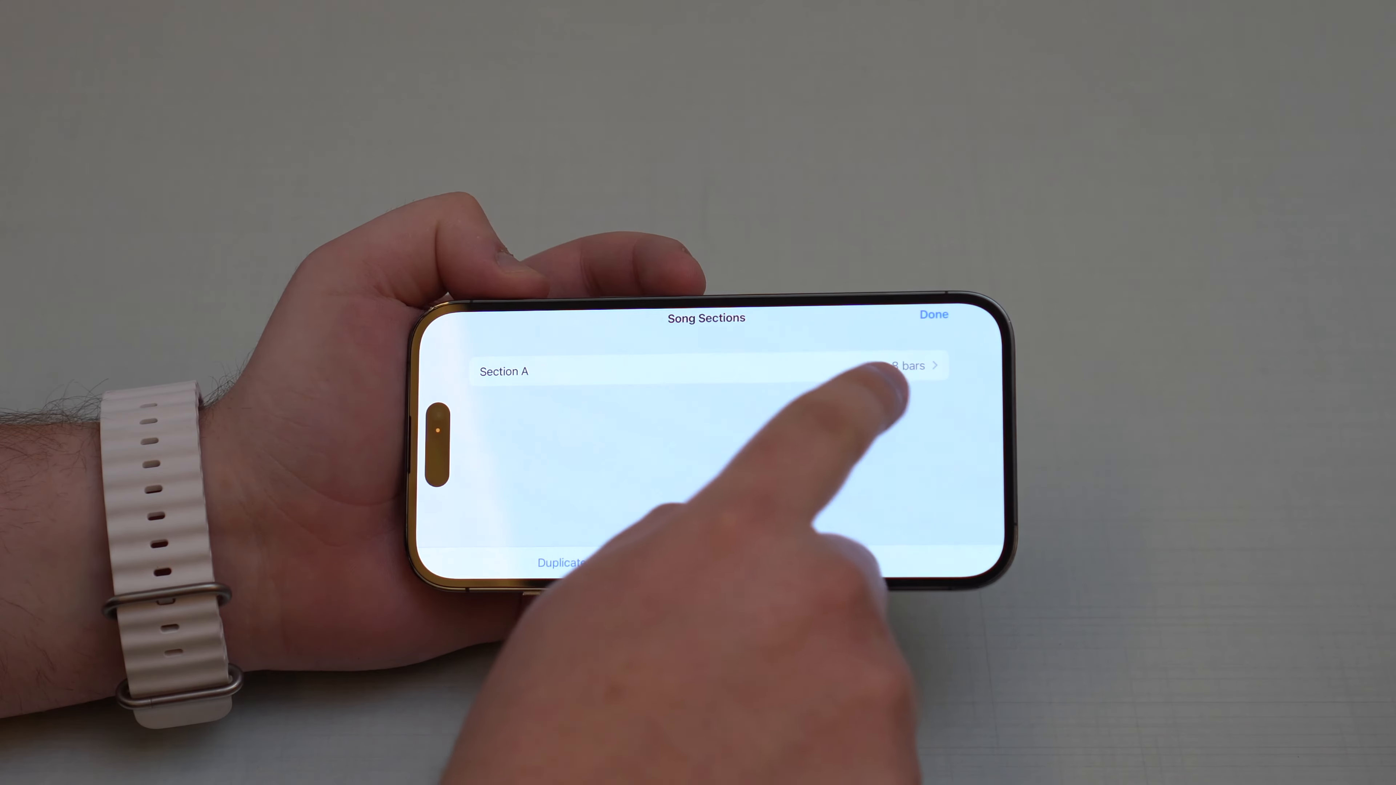
Set Section A's length to Automatic, then leave the song back to the Recents list.
click(909, 366)
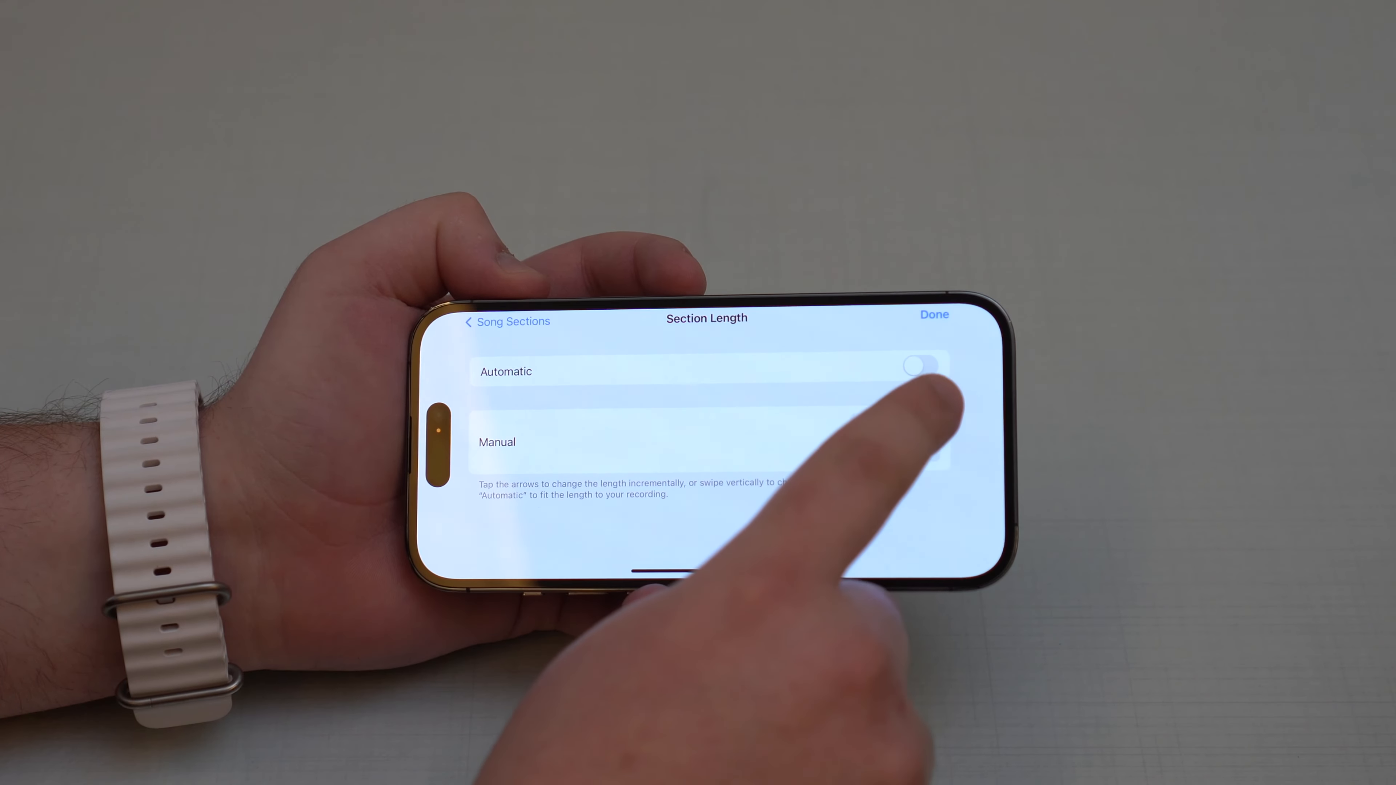
click(933, 314)
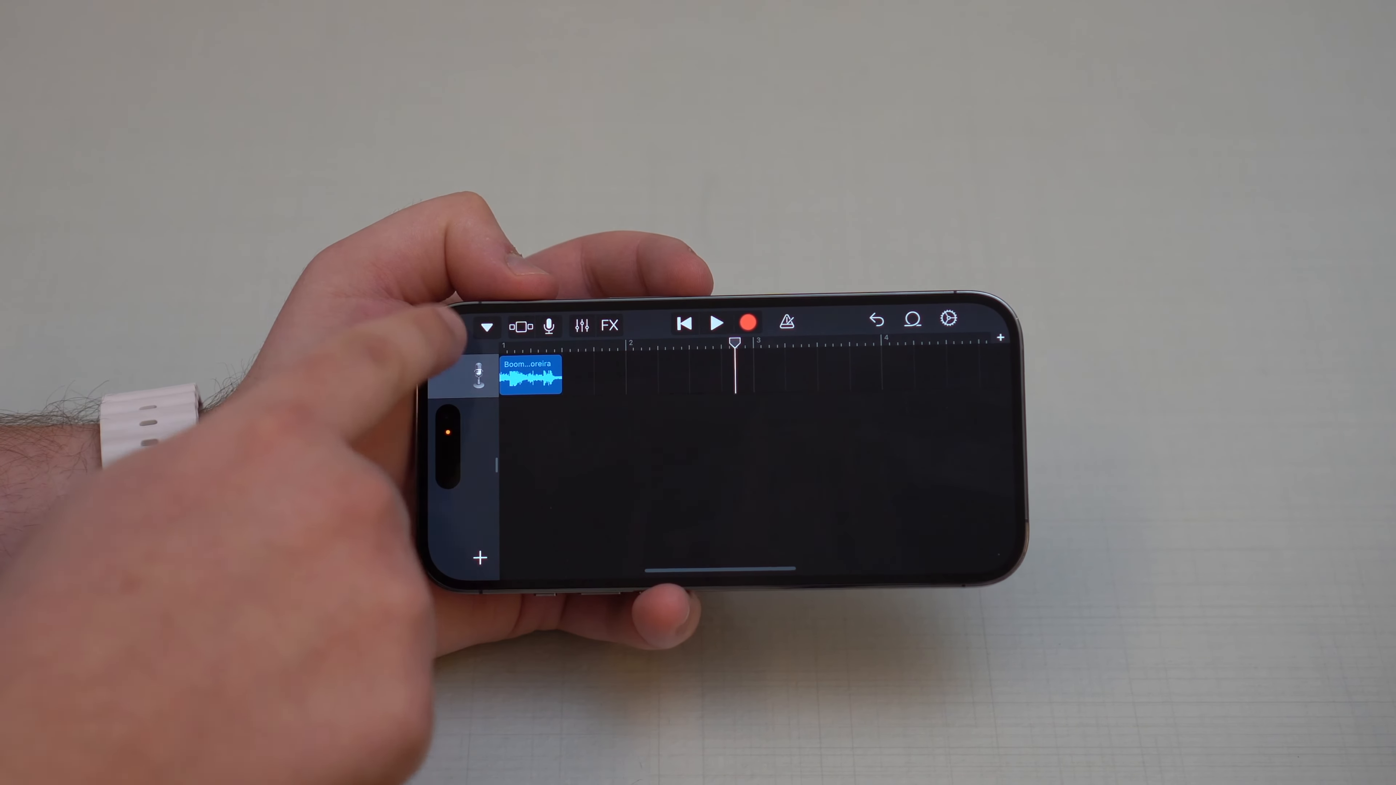
click(486, 326)
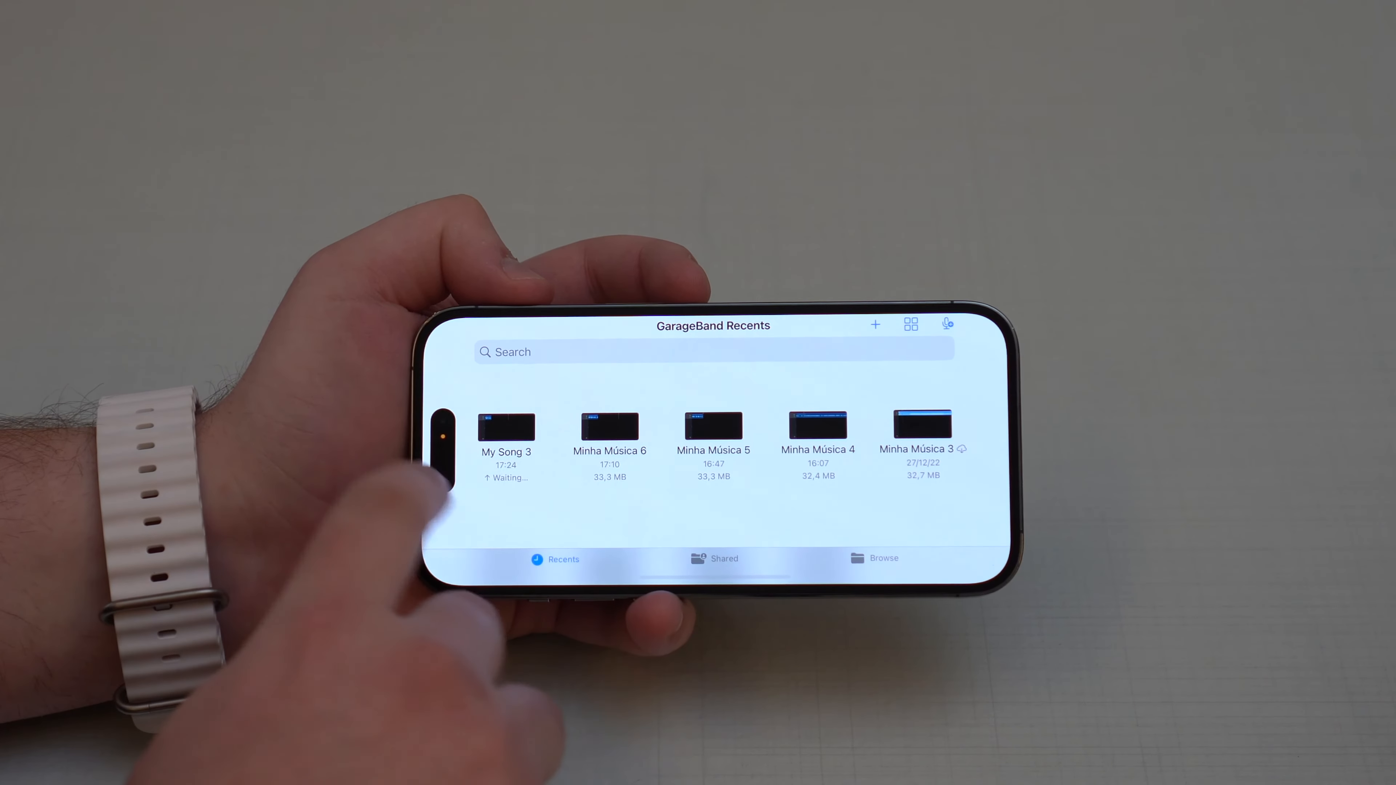
Share the My Song 3 project from Recents to reach the Share Song format choices.
click(506, 427)
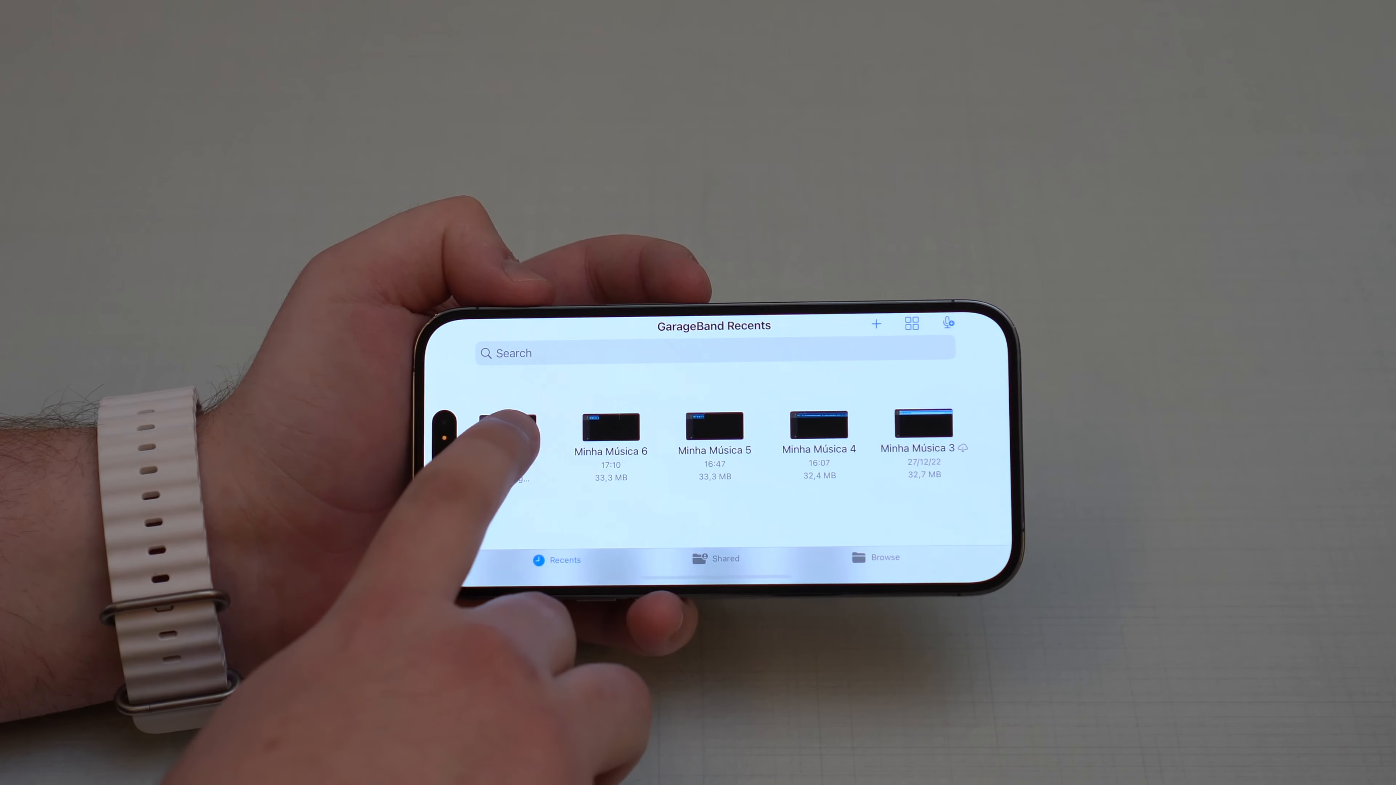
click(508, 432)
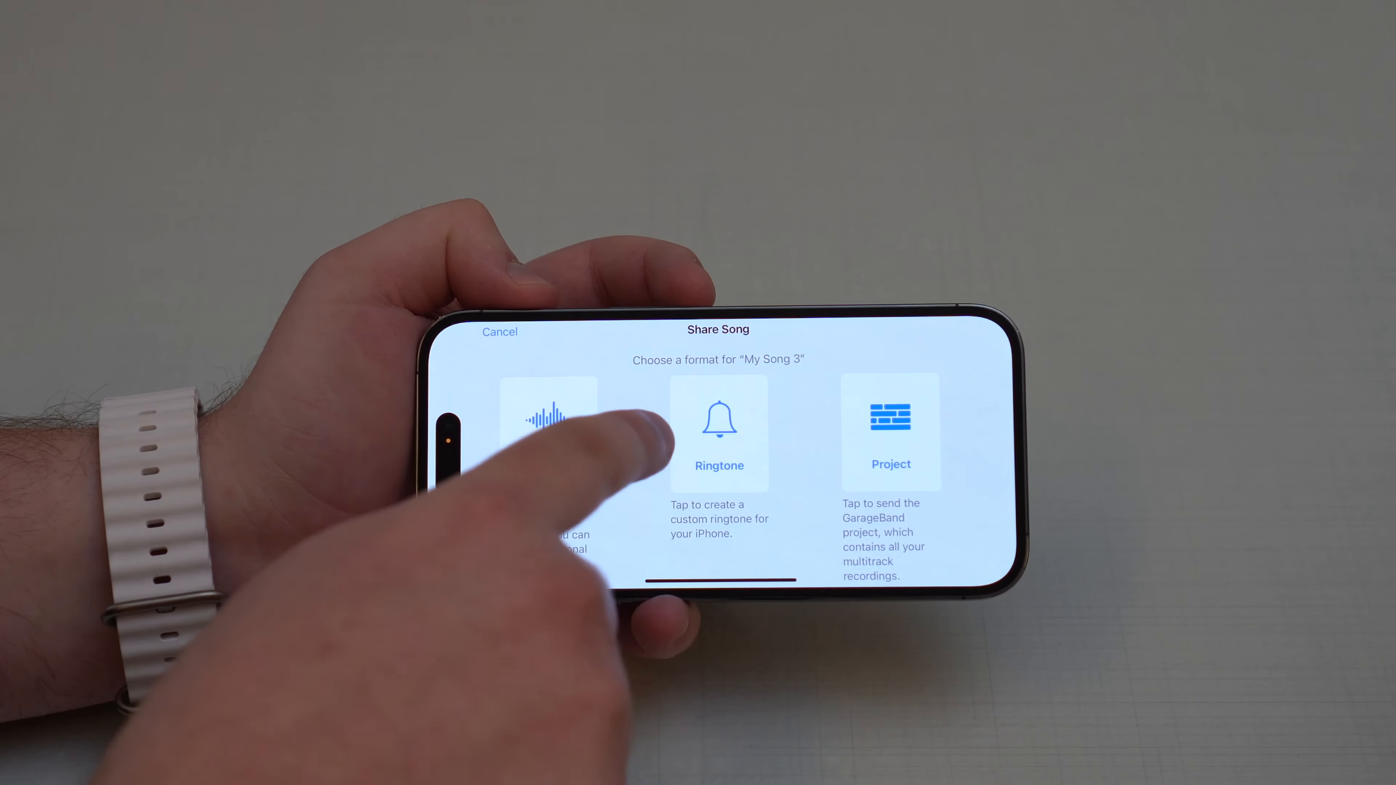
Choose the Ringtone format and name the exported ringtone YouTube.
click(719, 433)
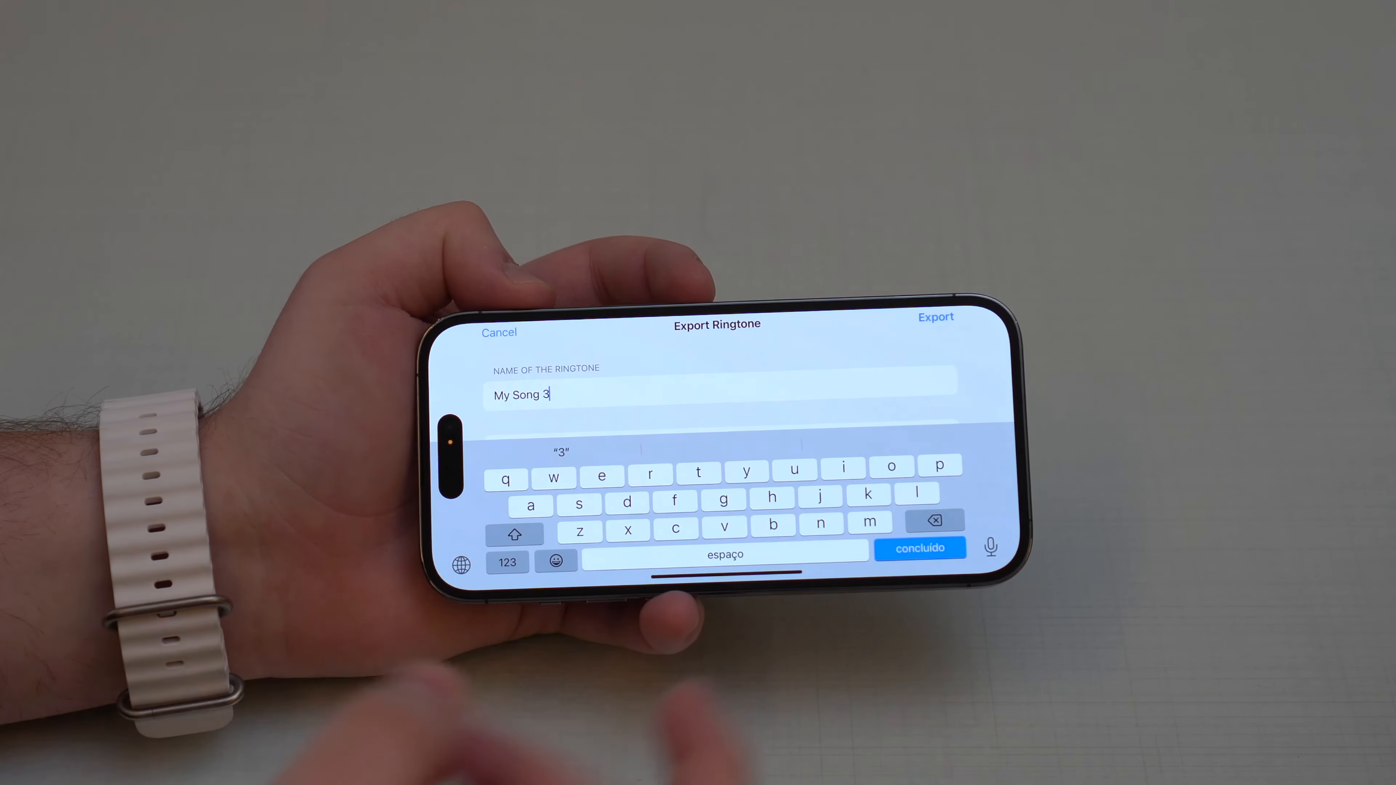
click(933, 521)
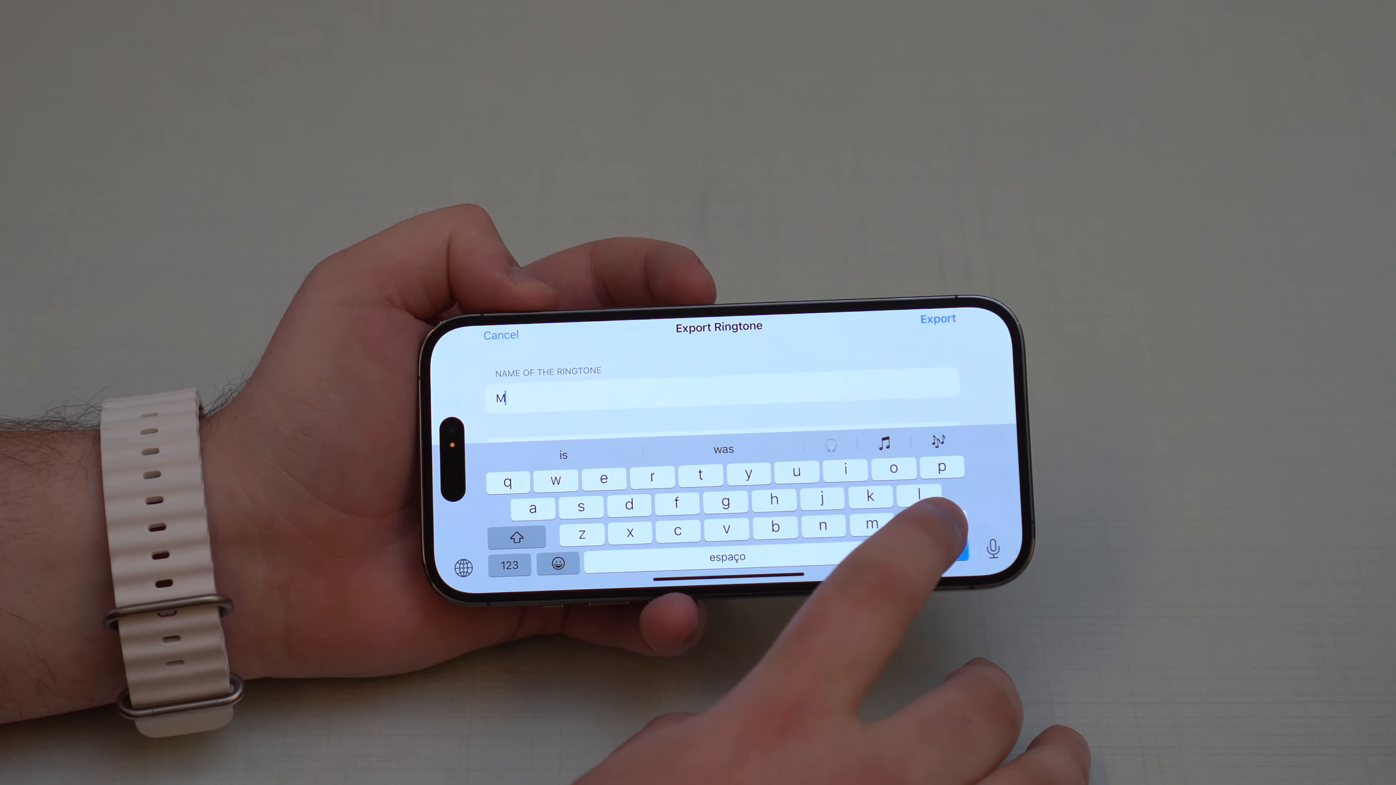
text(You)
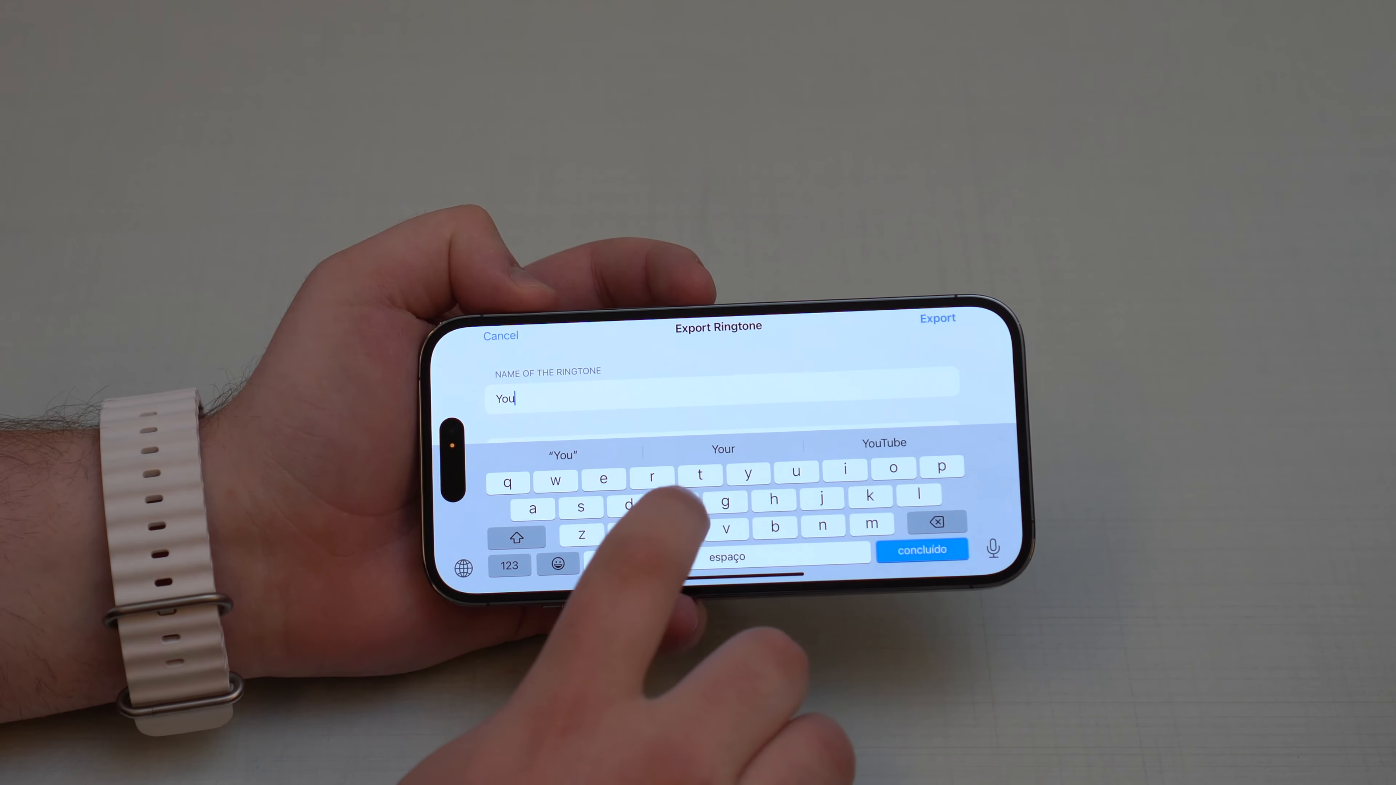
click(937, 318)
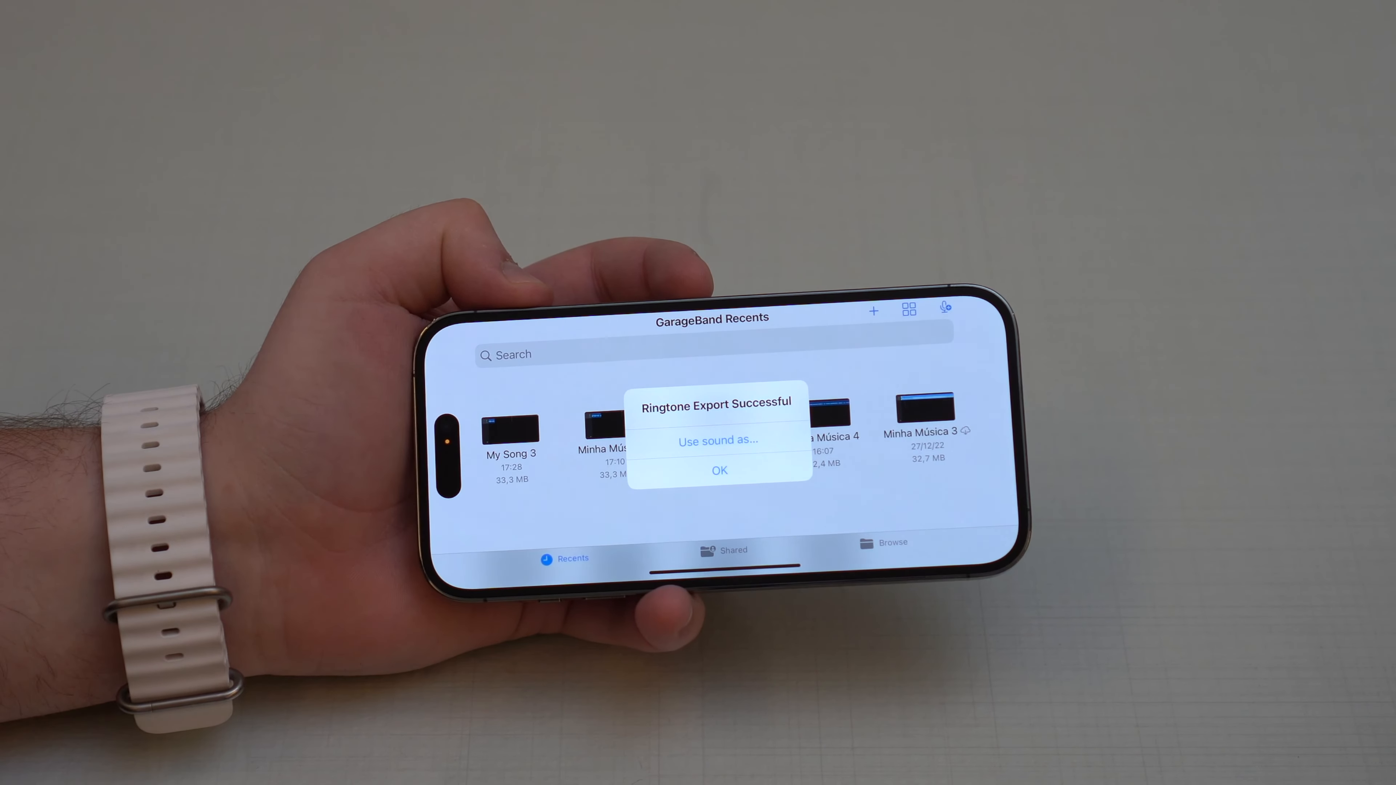
View the 'Use sound as…' options for the YouTube ringtone and dismiss them unassigned.
click(718, 471)
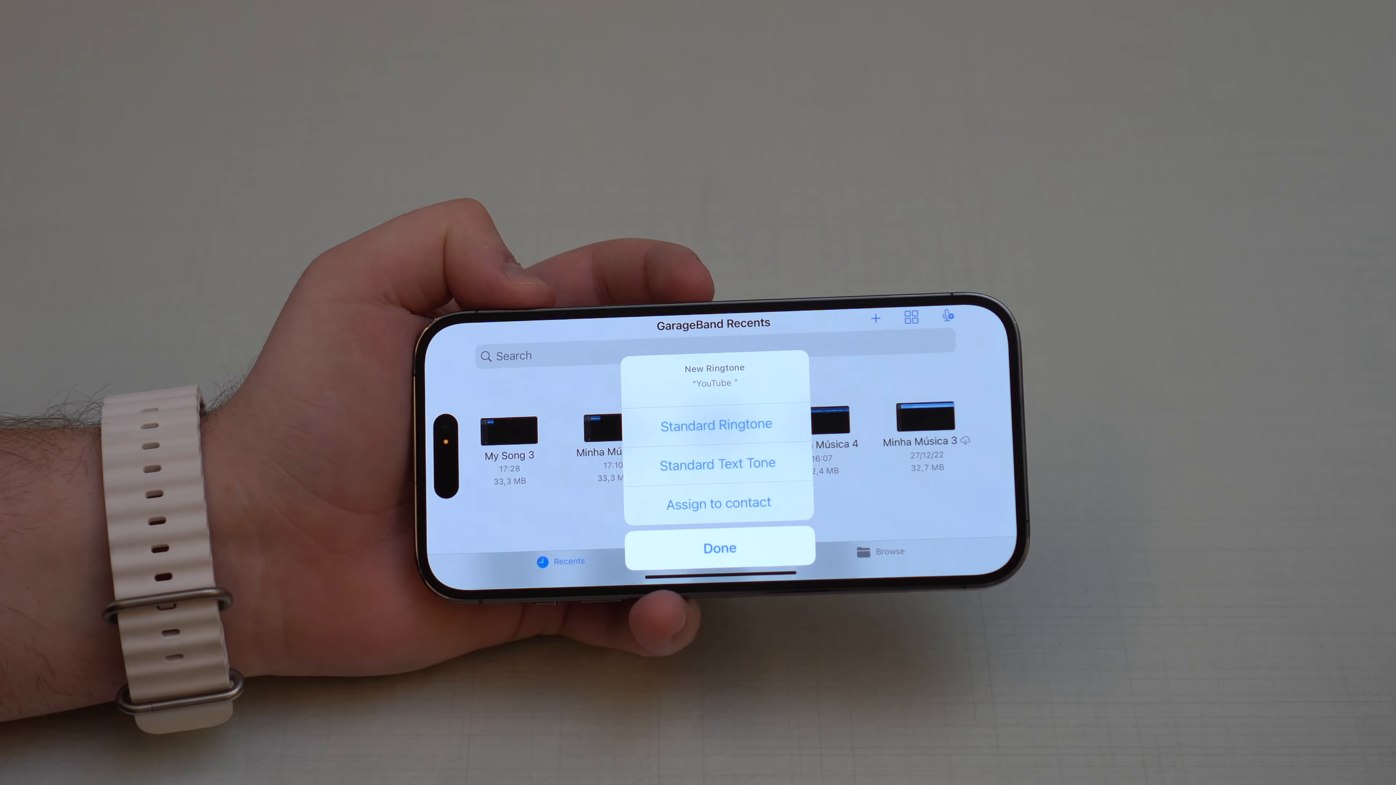
click(718, 547)
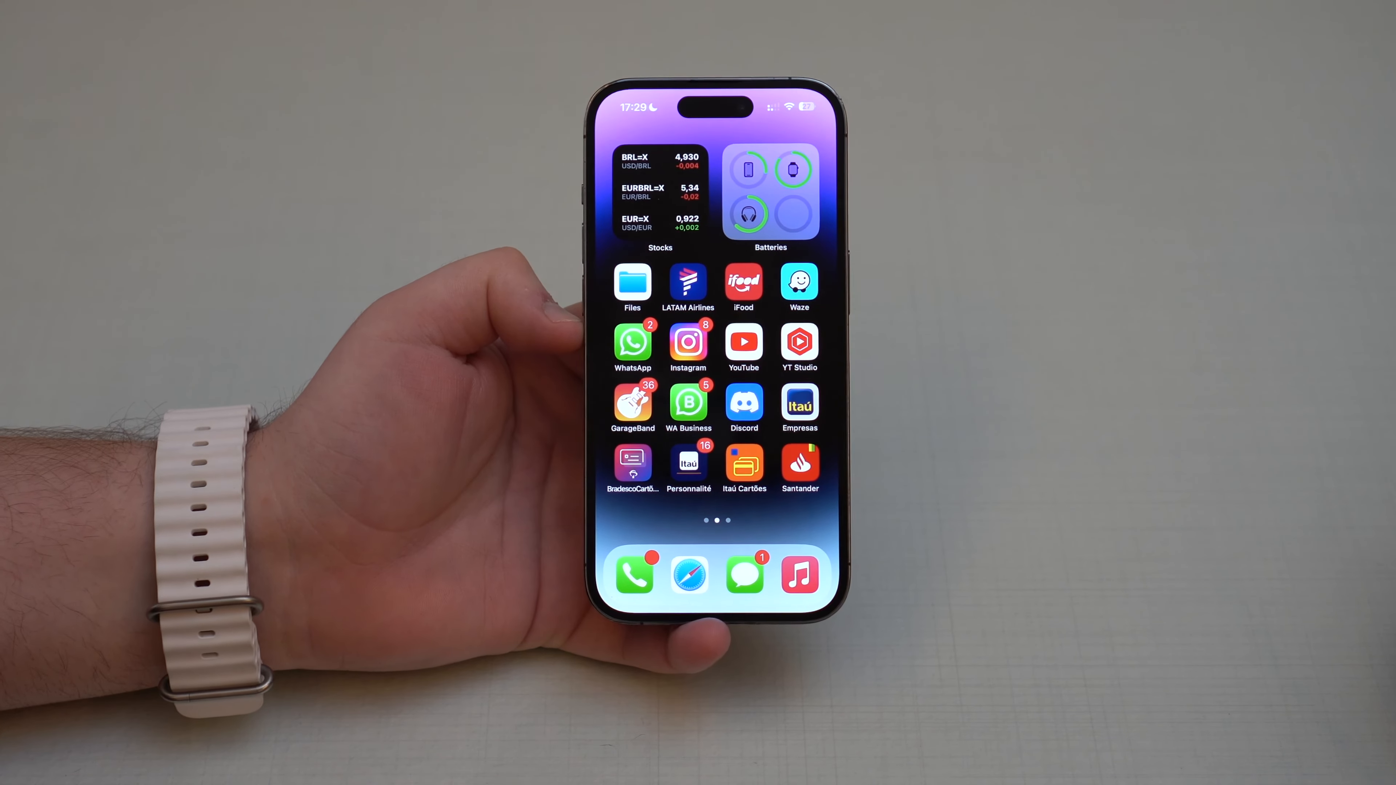
From the Home Screen go into Settings > Sounds & Haptics toward the alert tone lists.
scroll(right, 3)
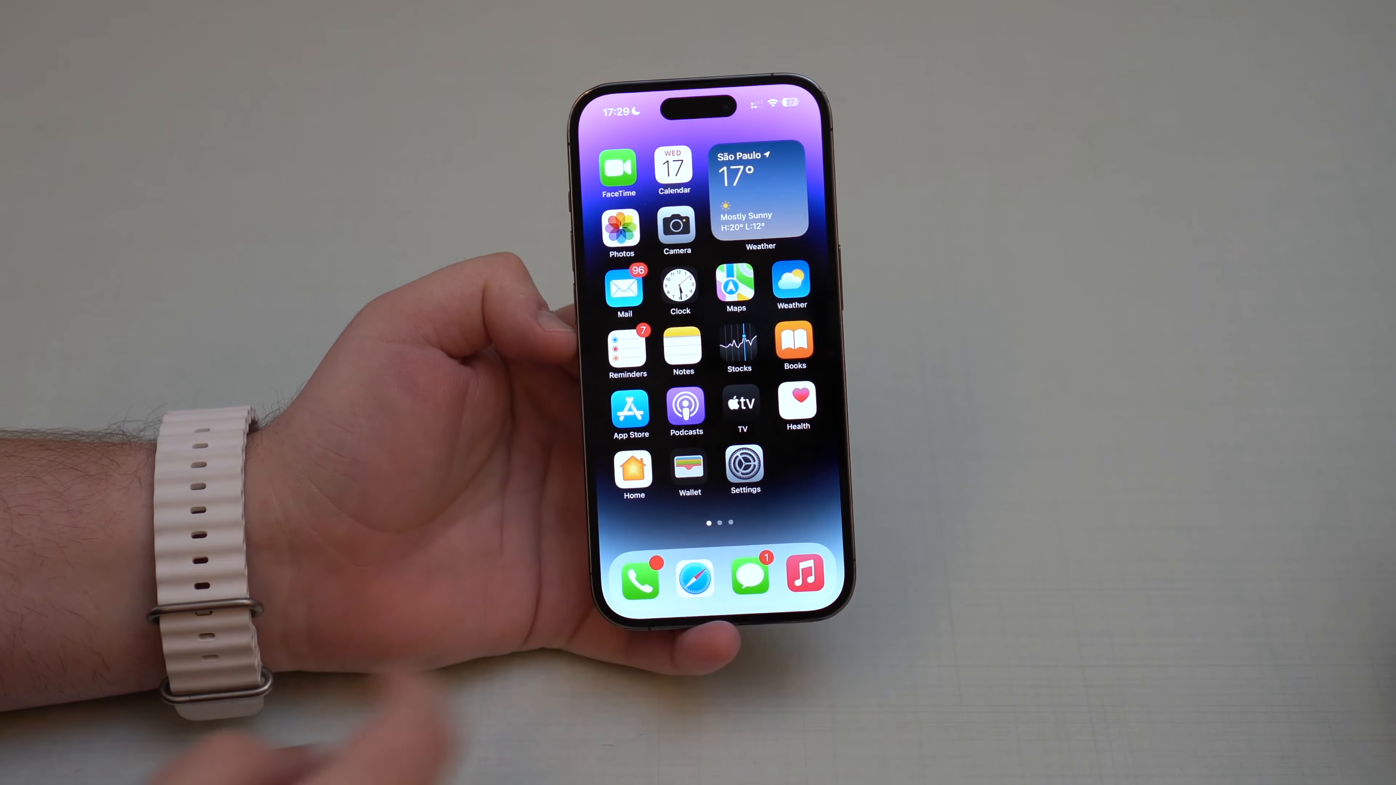
click(744, 465)
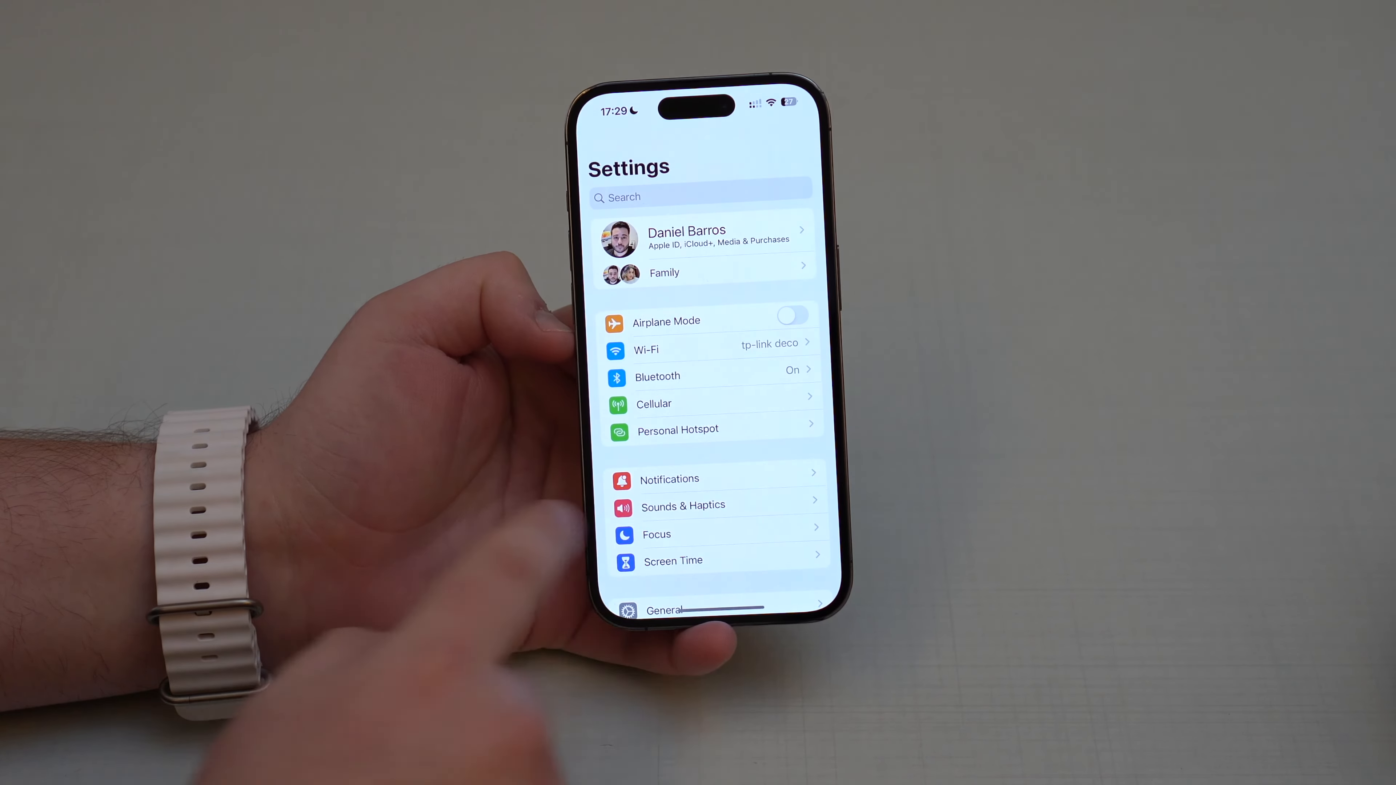
click(682, 507)
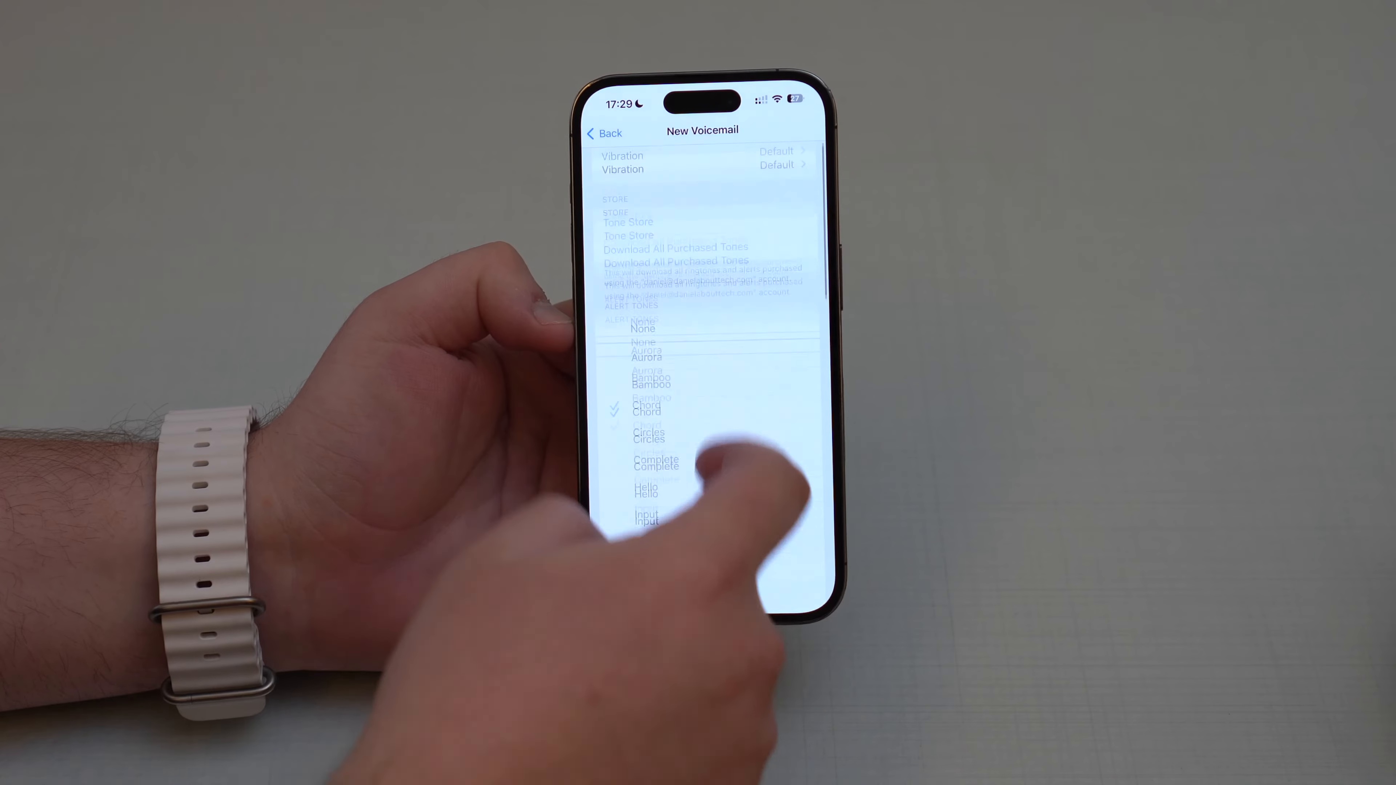
Browse the New Mail and Calendar Alerts tone lists, leave Settings and return to the Home Screen.
scroll(down, 3)
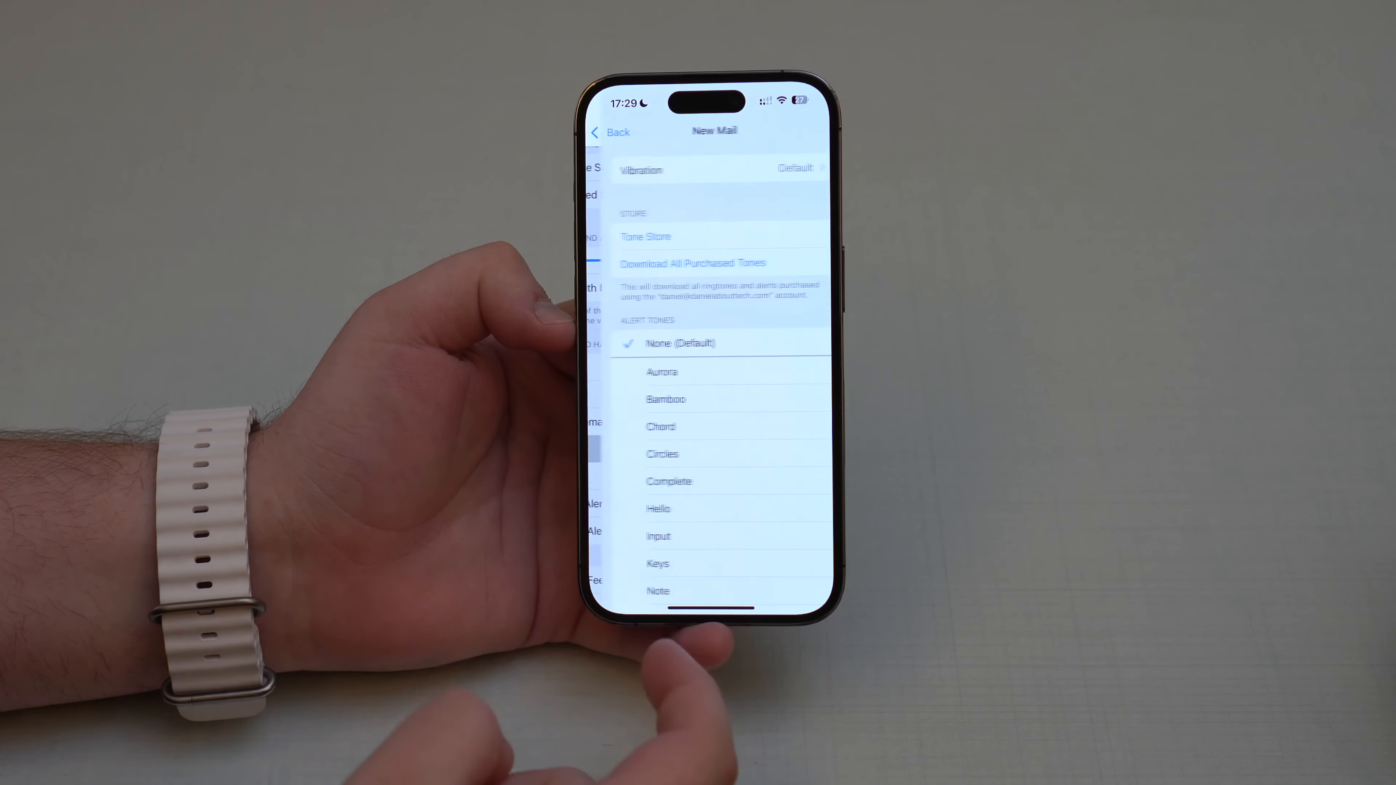
scroll(down, 3)
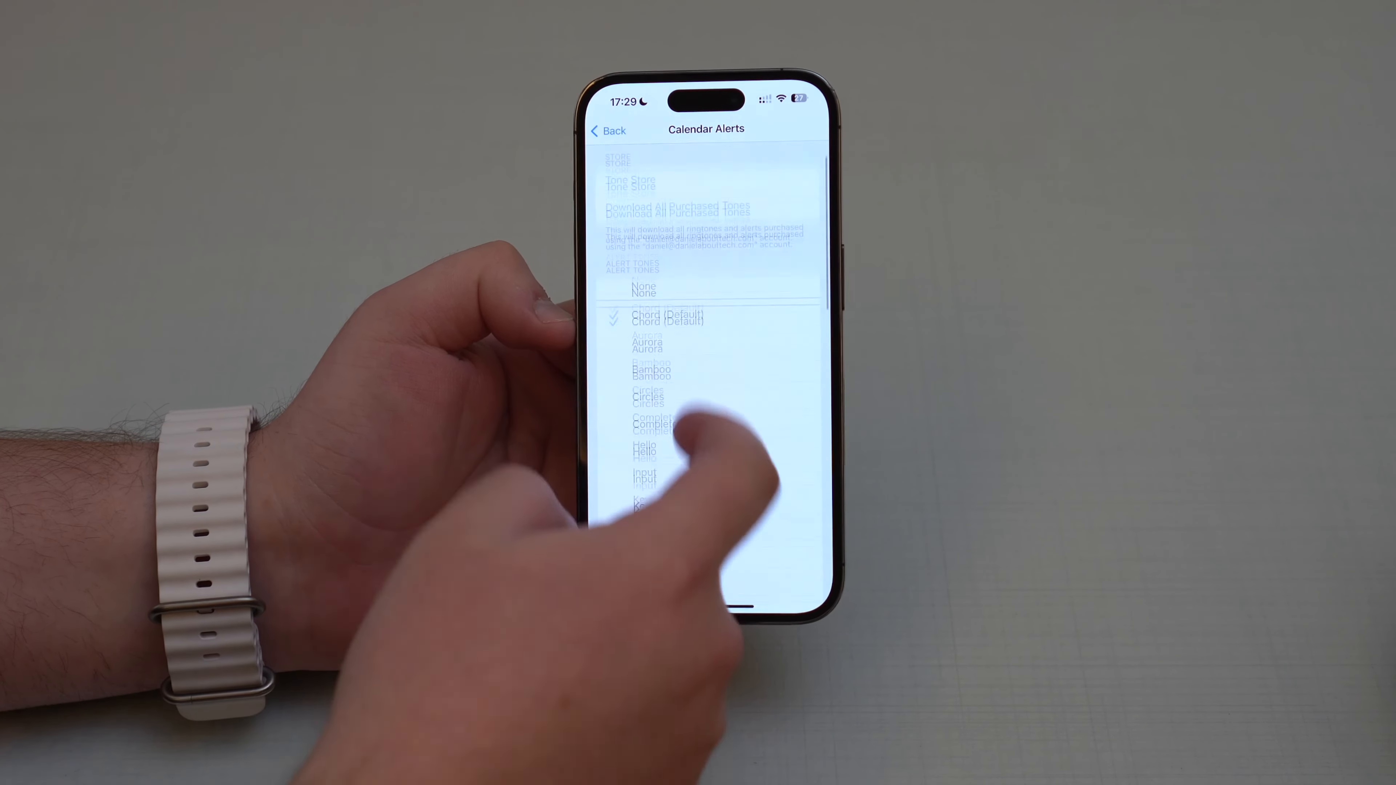
click(608, 130)
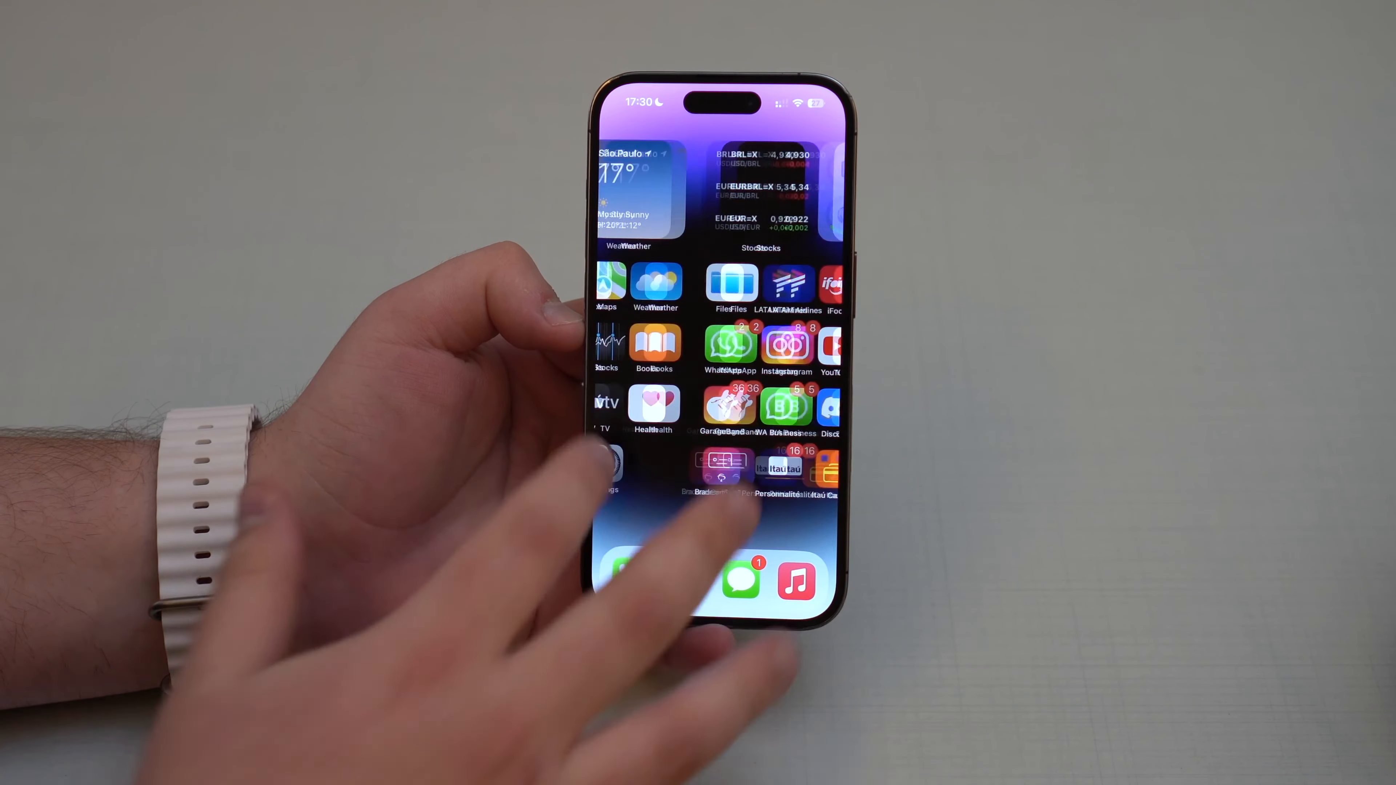
scroll(right, 3)
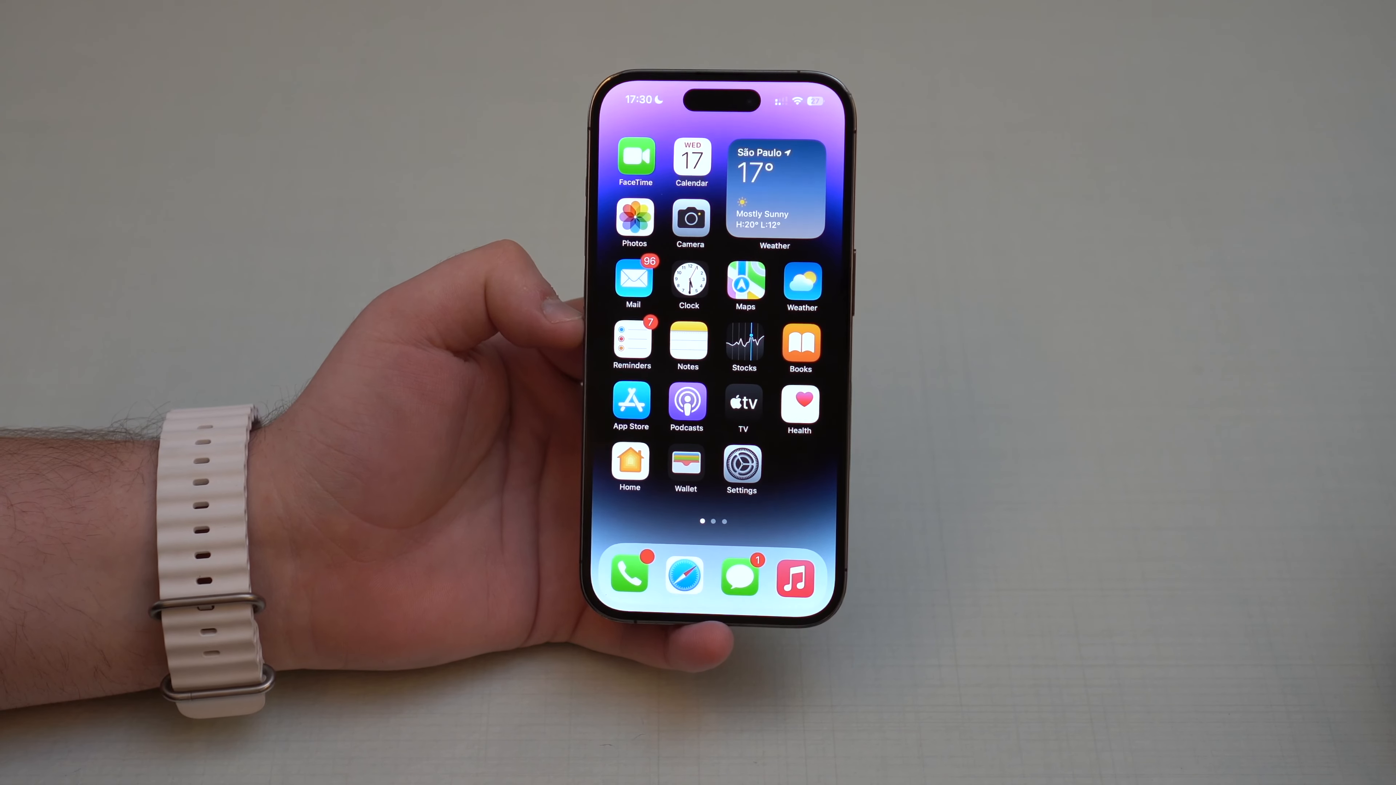